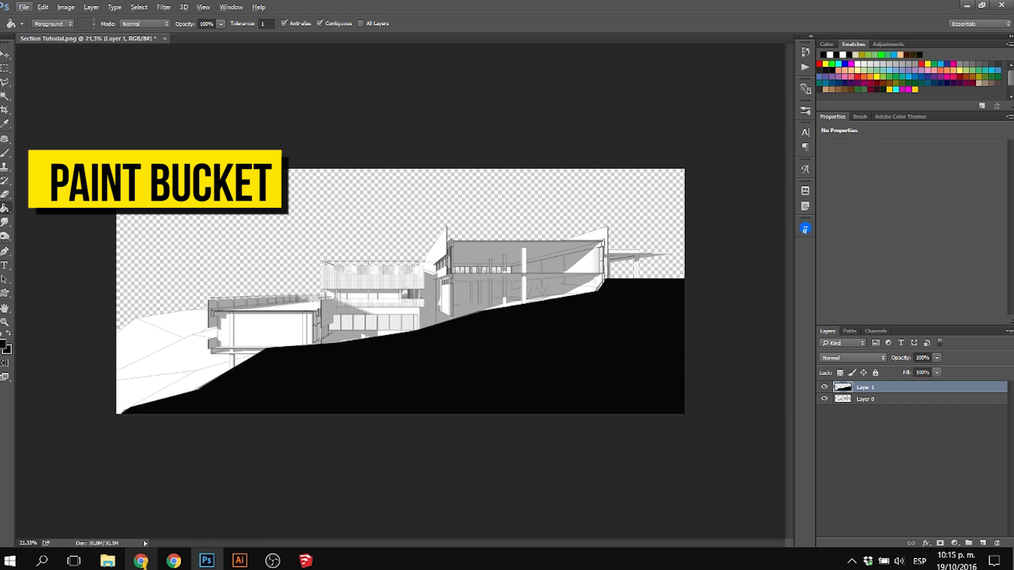
# Switch from the black-filled section in Photoshop over to the web browser
pyautogui.click(6, 49)
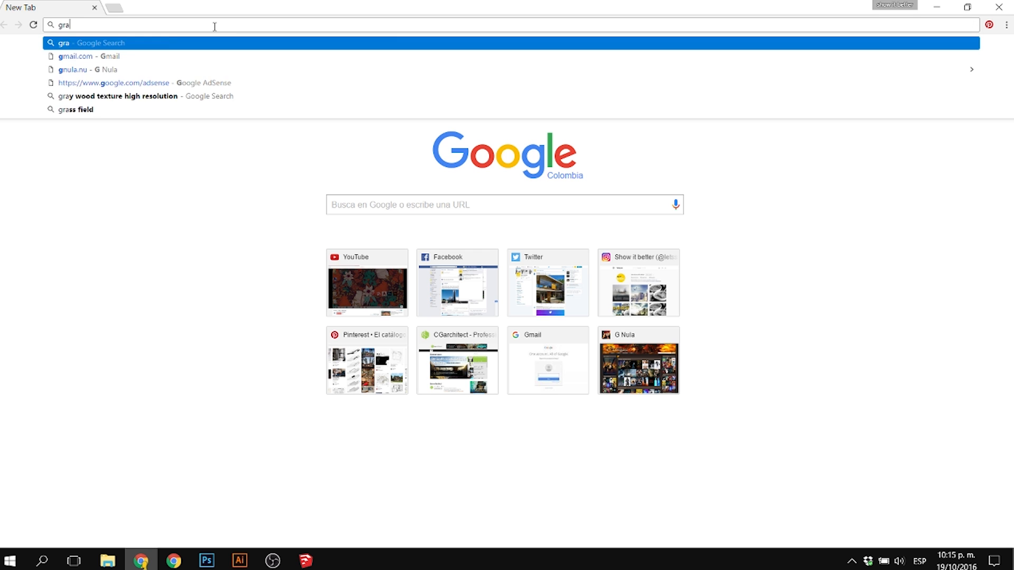
# Search Google Images for 'mountain' limited to large-size results
pyautogui.write('mountain')
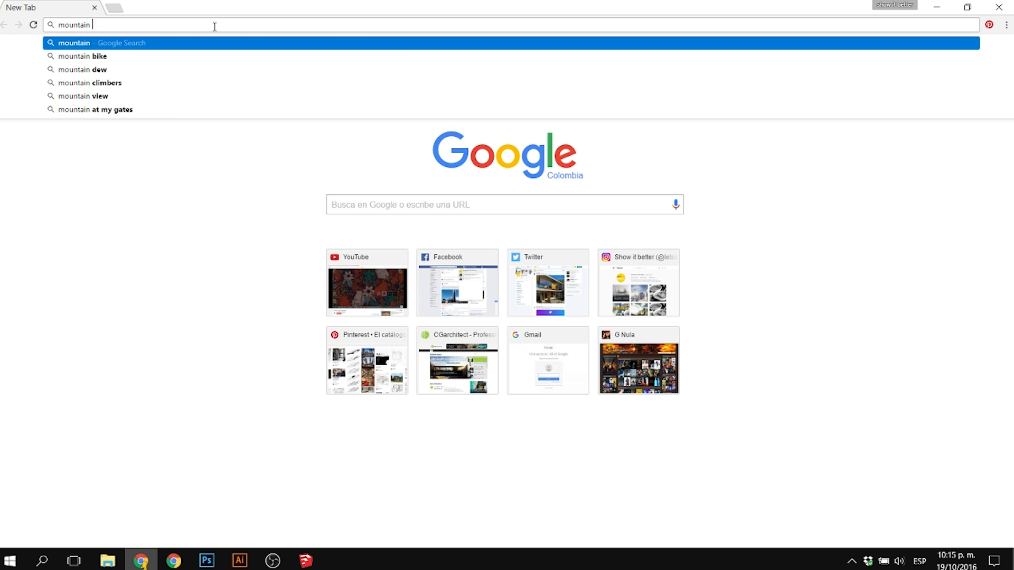
pyautogui.press('Return')
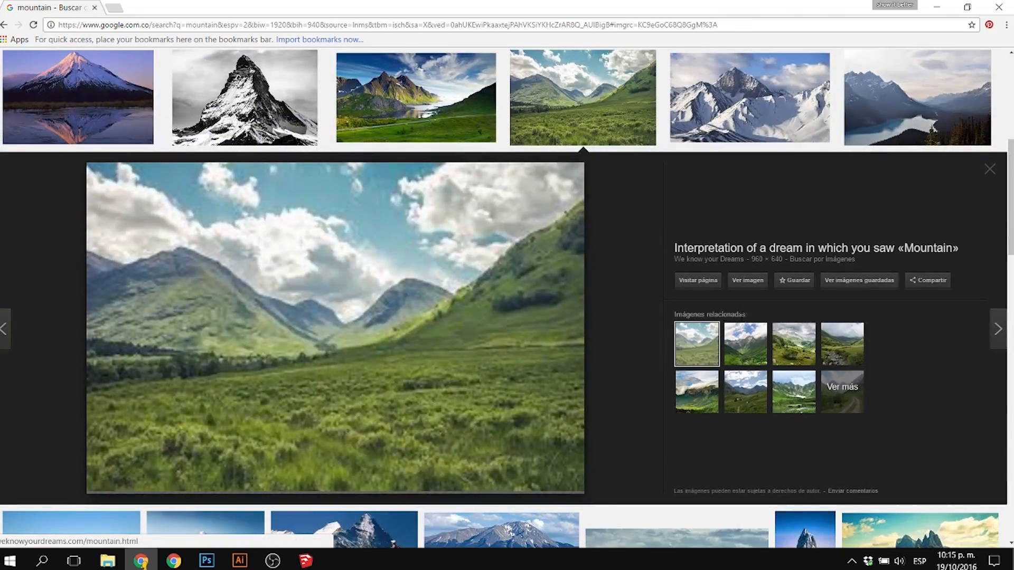
pyautogui.click(79, 122)
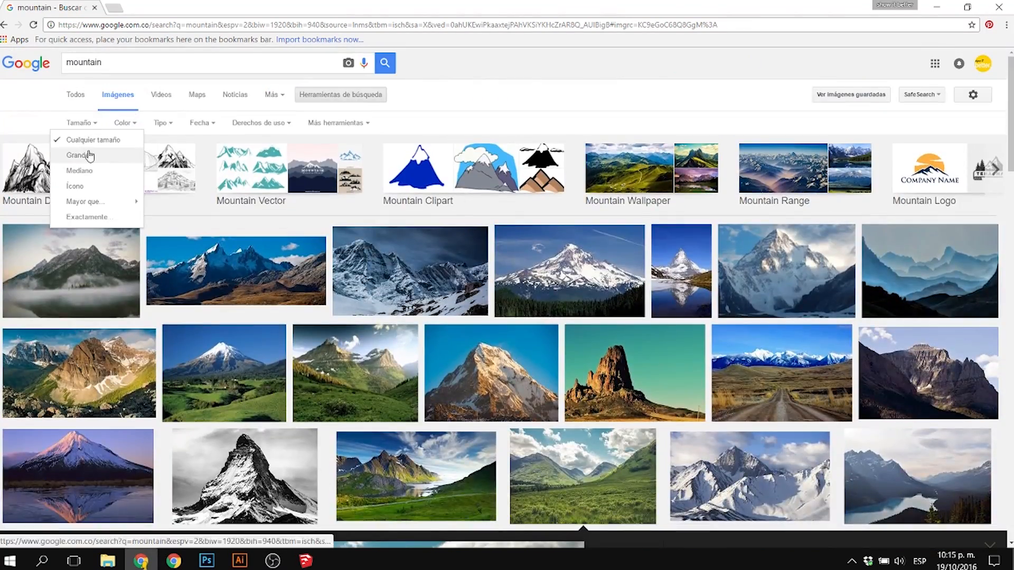
pyautogui.click(78, 156)
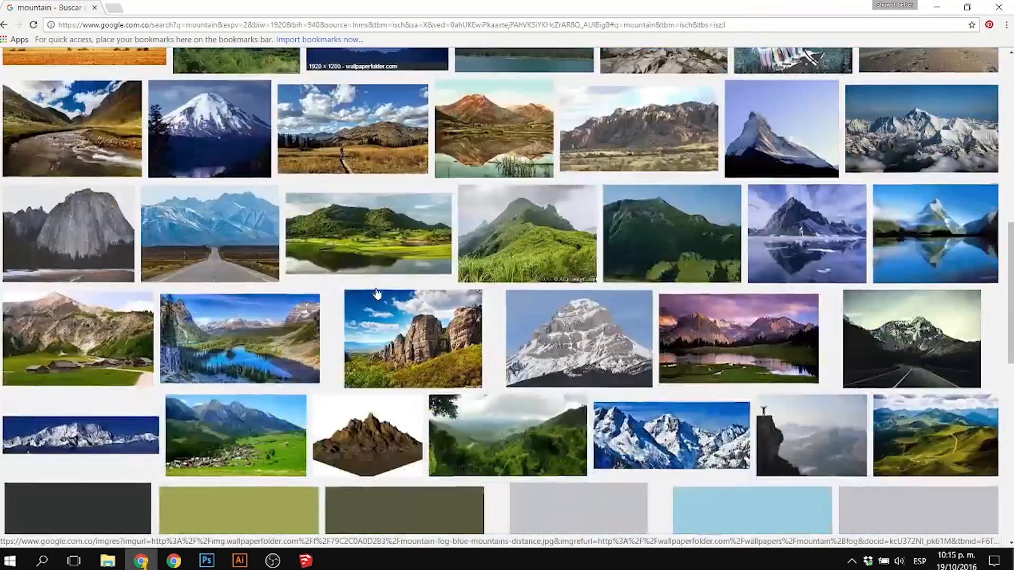
pyautogui.scroll(-3)
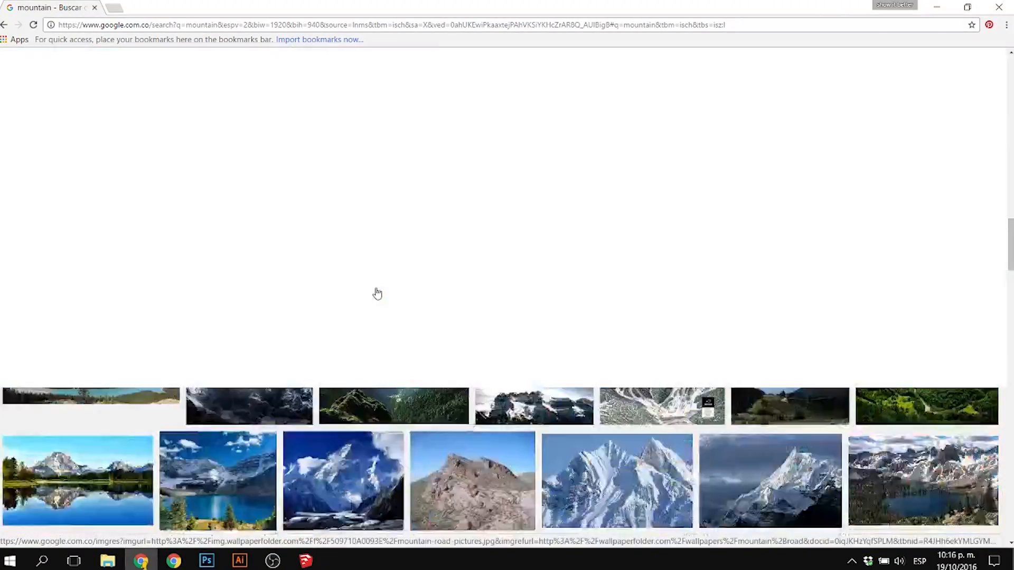
# Search 'green' landscapes and open the full grassy hillside image for the foreground
pyautogui.write('green landscape')
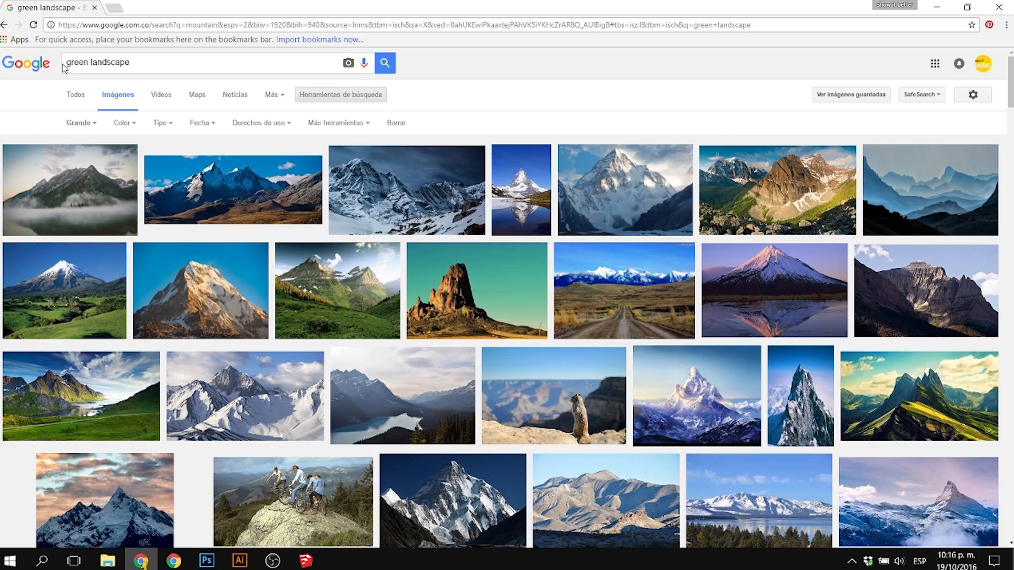
pyautogui.scroll(-3)
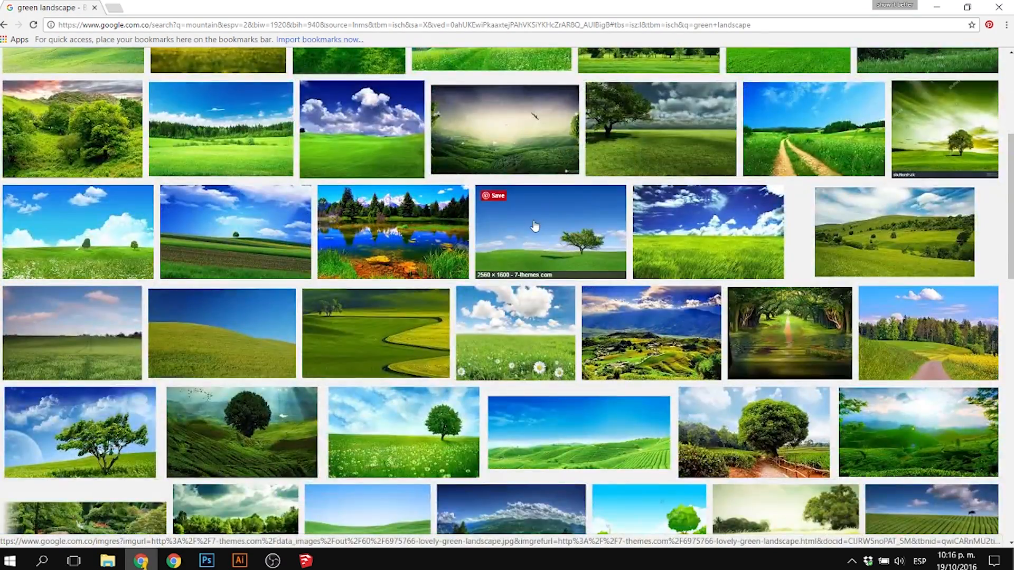
pyautogui.scroll(-3)
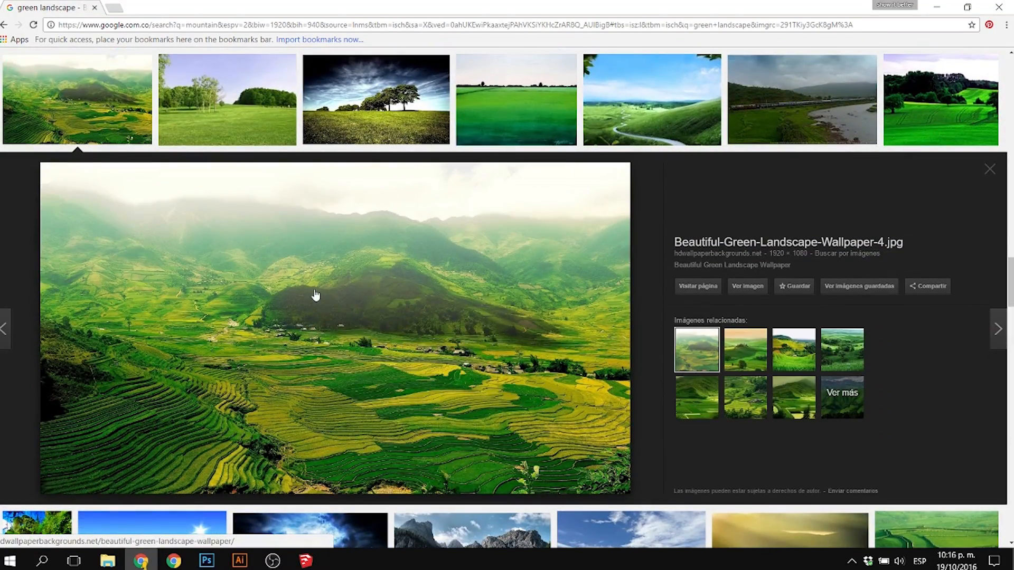
pyautogui.click(206, 559)
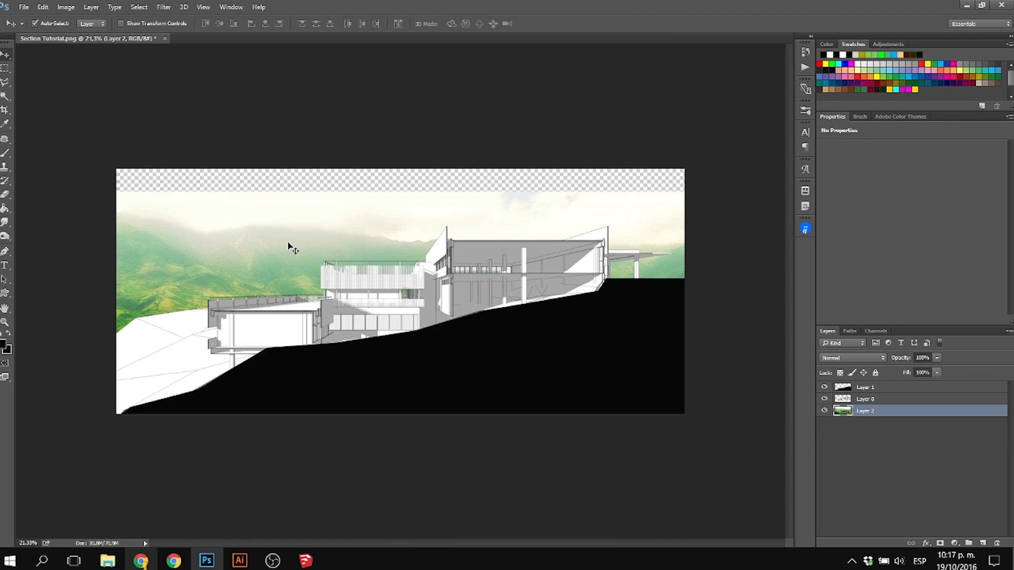
pyautogui.scroll(-3)
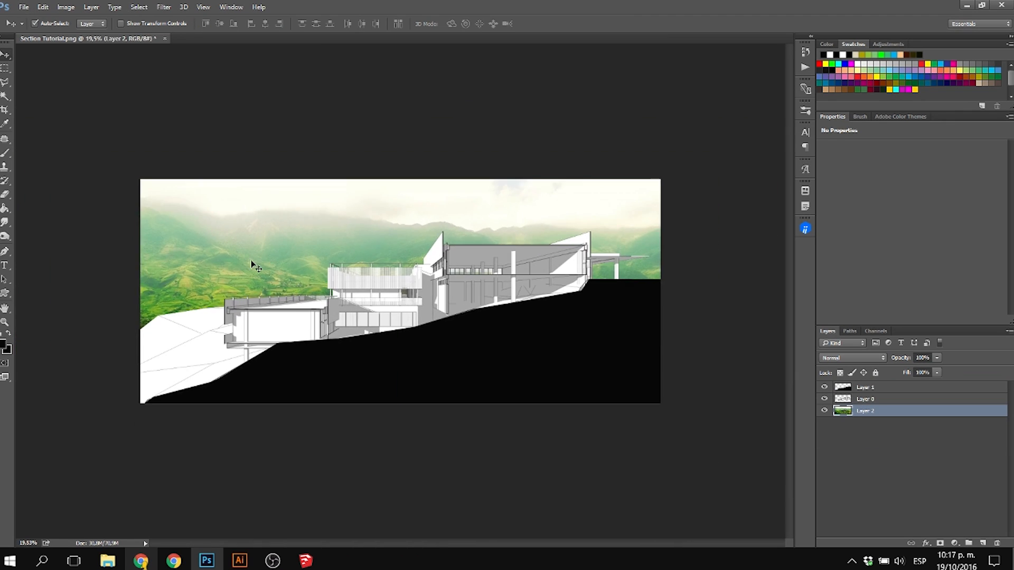
pyautogui.click(140, 559)
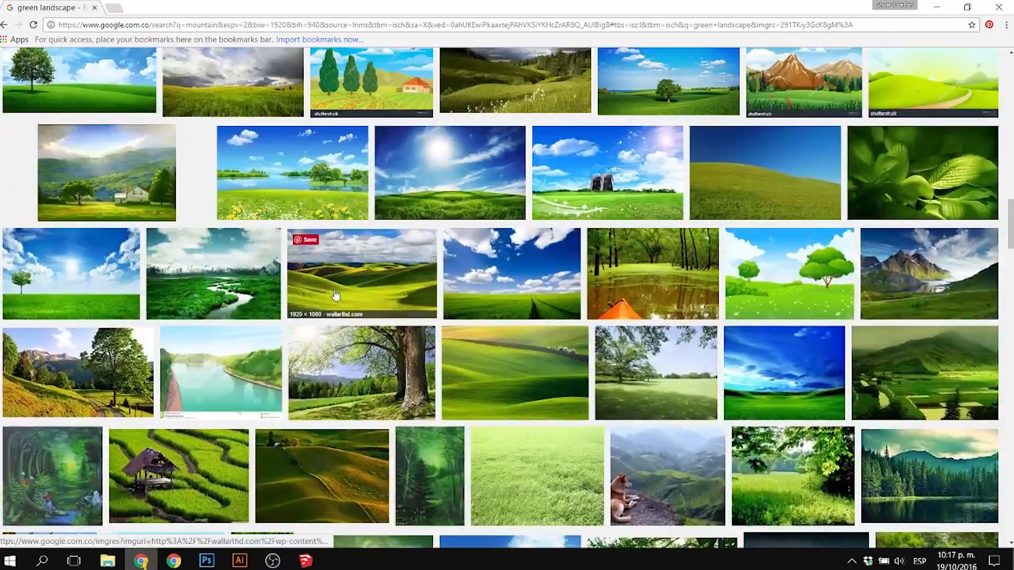
pyautogui.scroll(-3)
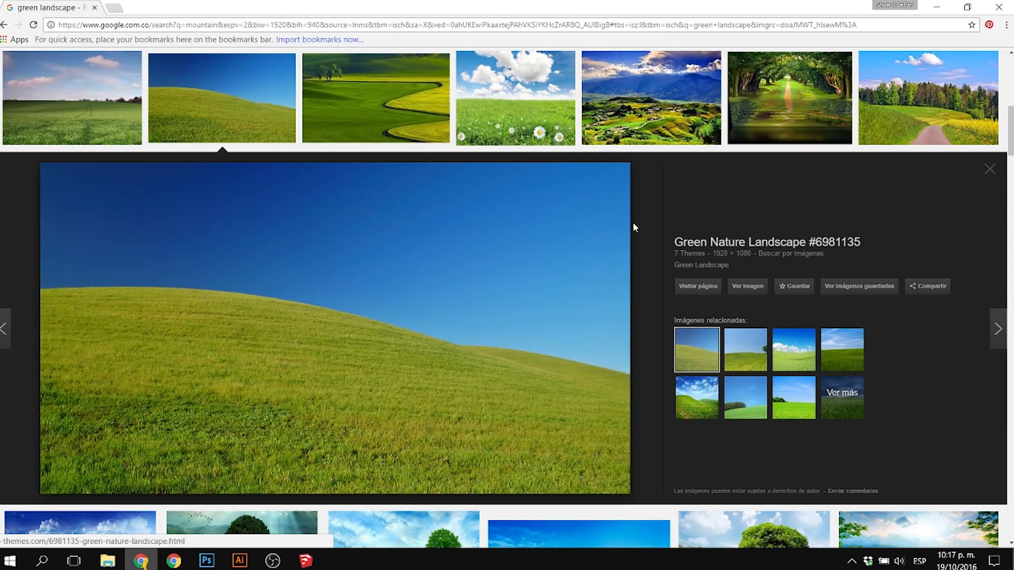
pyautogui.click(205, 560)
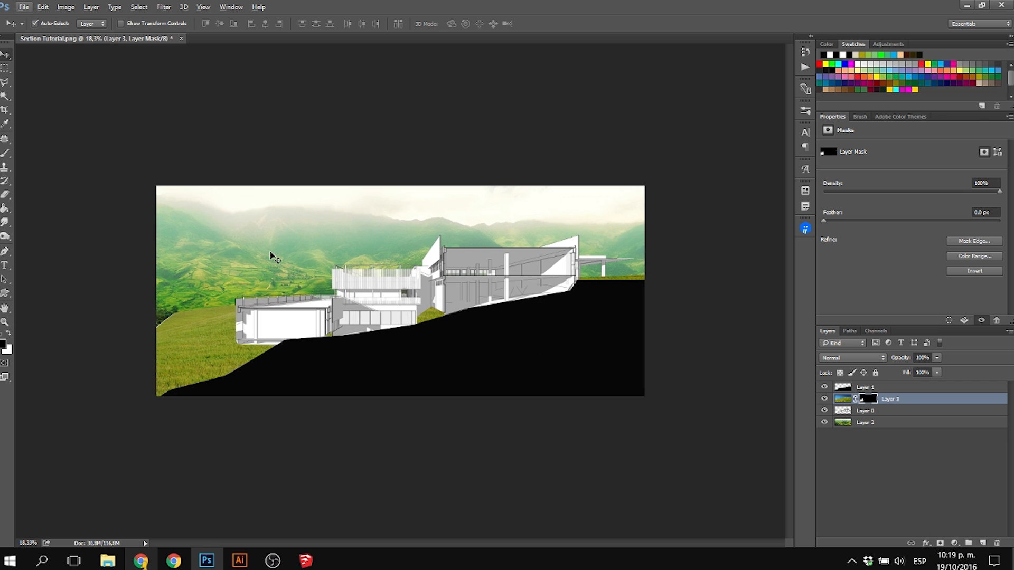
# Select the mountain background layer ready for a colour adjustment
pyautogui.click(865, 422)
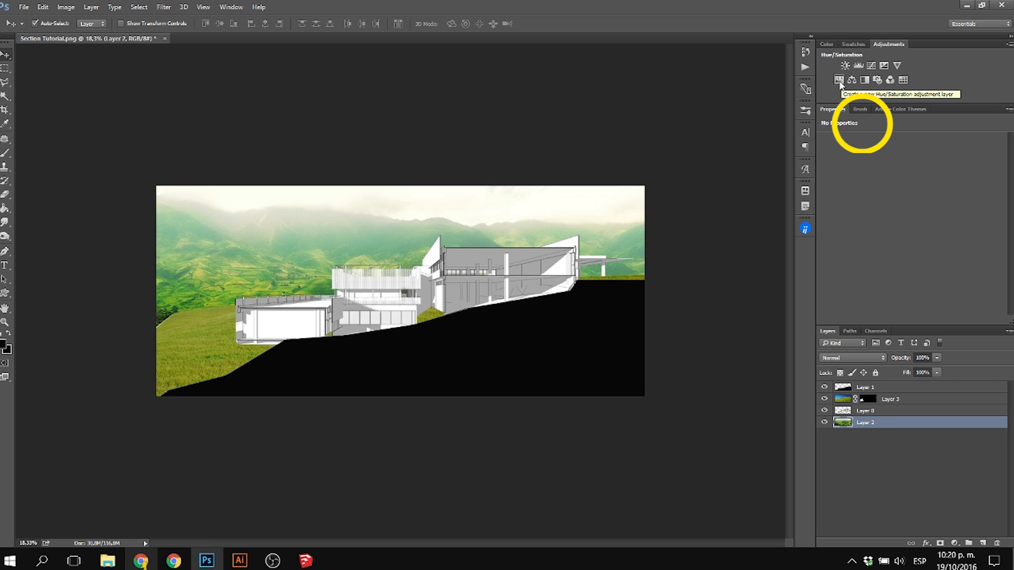
# Add Hue/Saturation adjustments desaturating the mountain background and the grassy slope layer
pyautogui.click(838, 79)
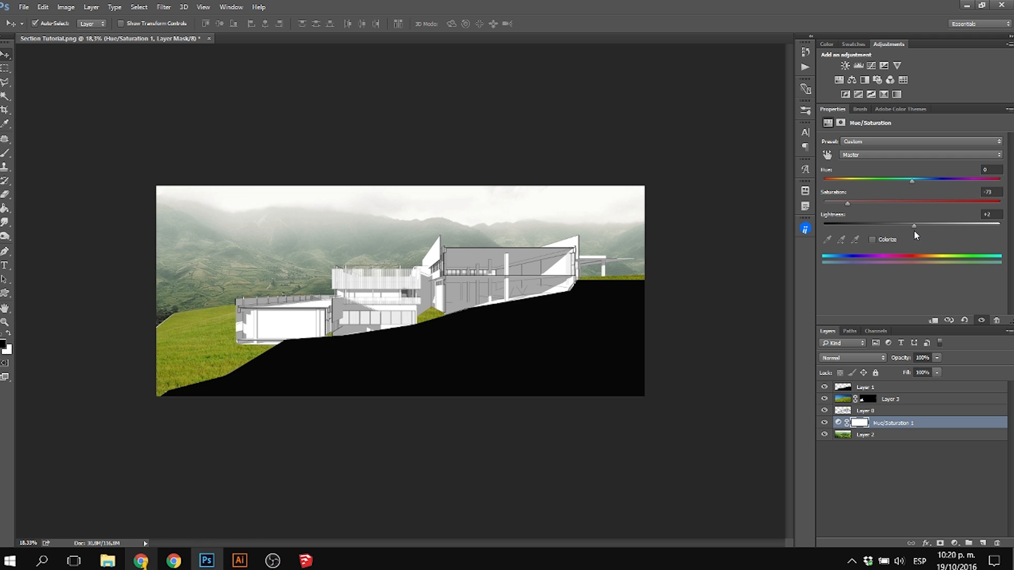
pyautogui.click(890, 399)
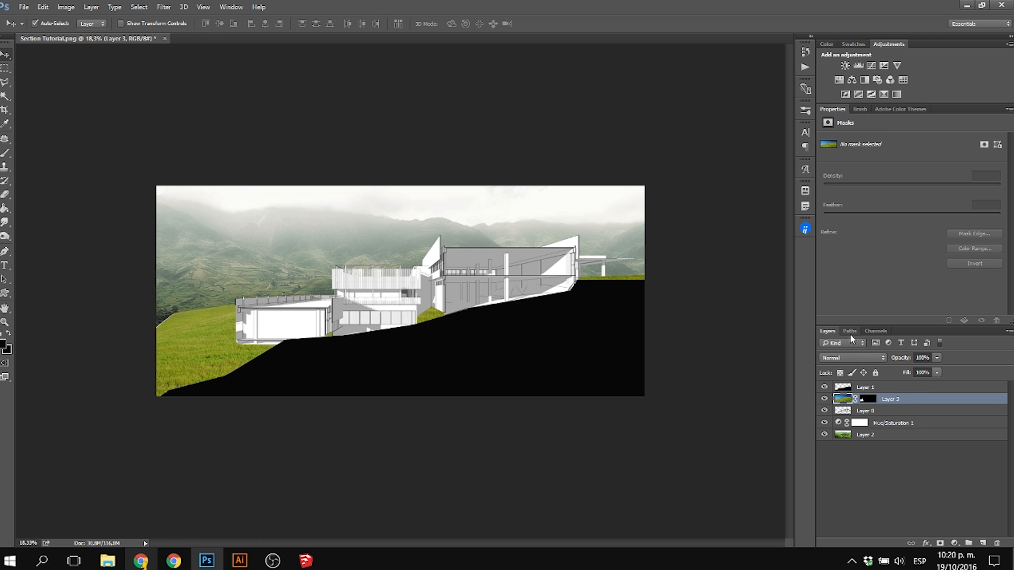
pyautogui.click(845, 66)
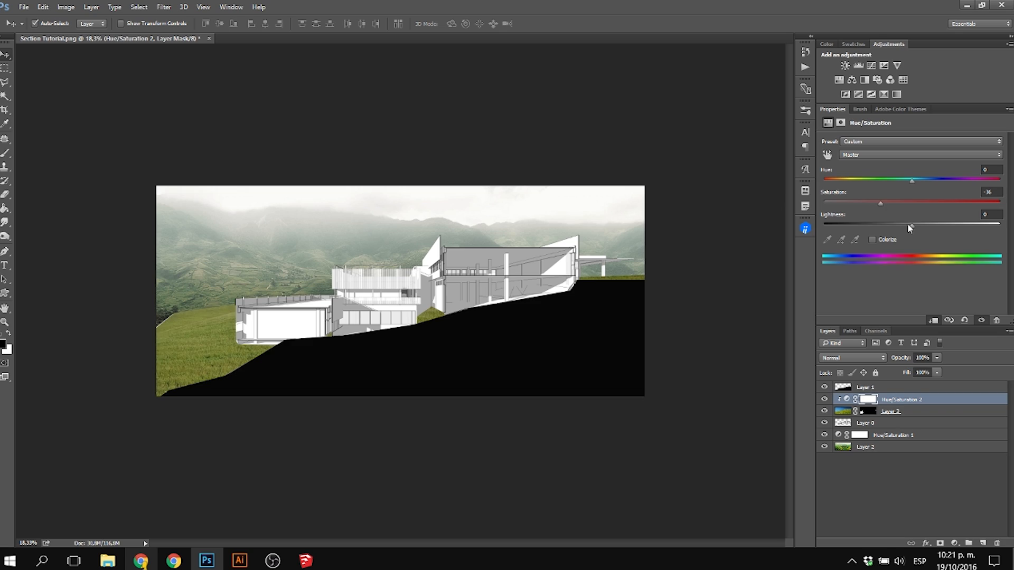
pyautogui.click(140, 561)
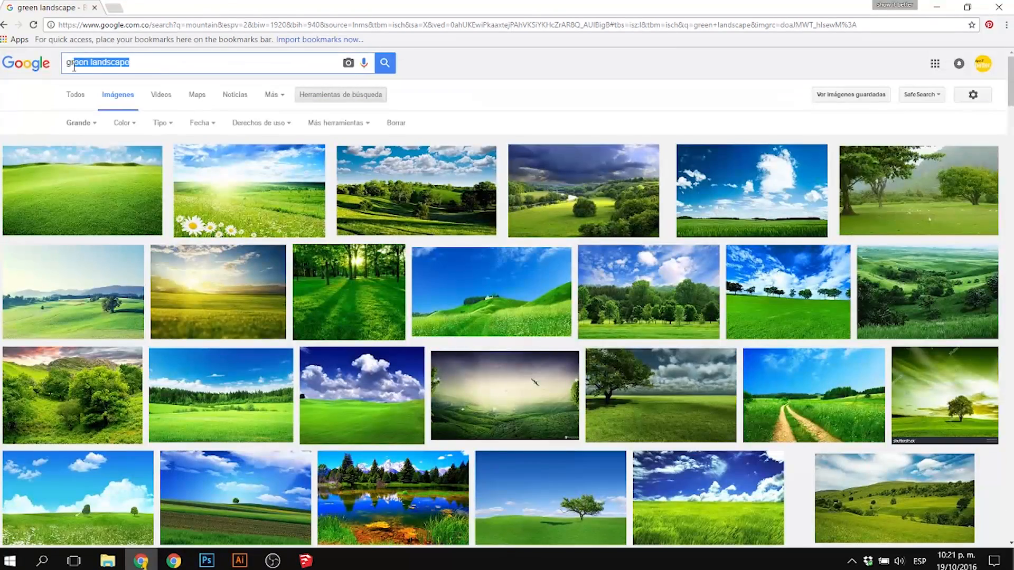
# Search 'earth texture' and open the full-size Grass Soil Layer texture image
pyautogui.write('ear te')
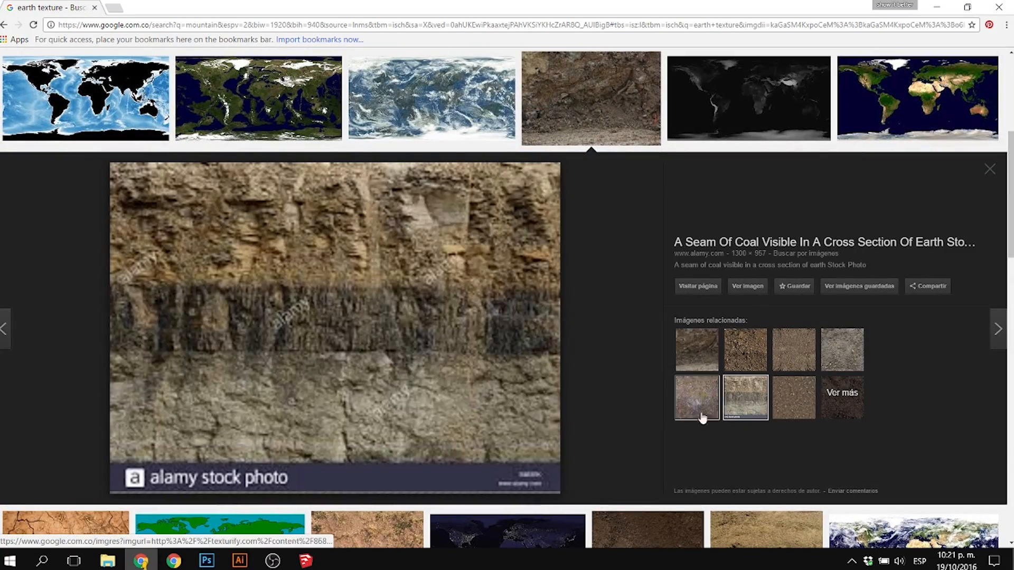
pyautogui.click(989, 169)
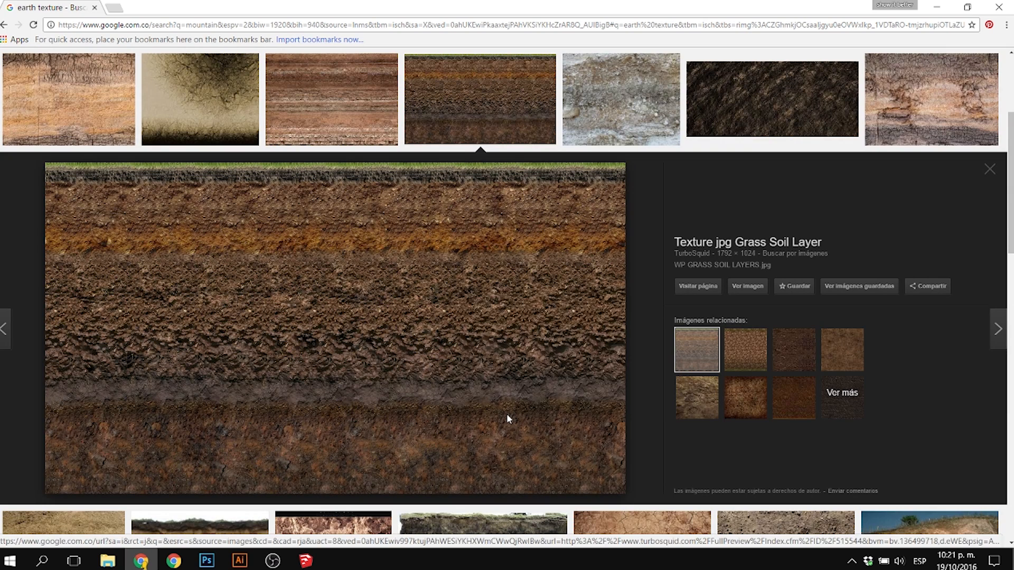
pyautogui.click(205, 561)
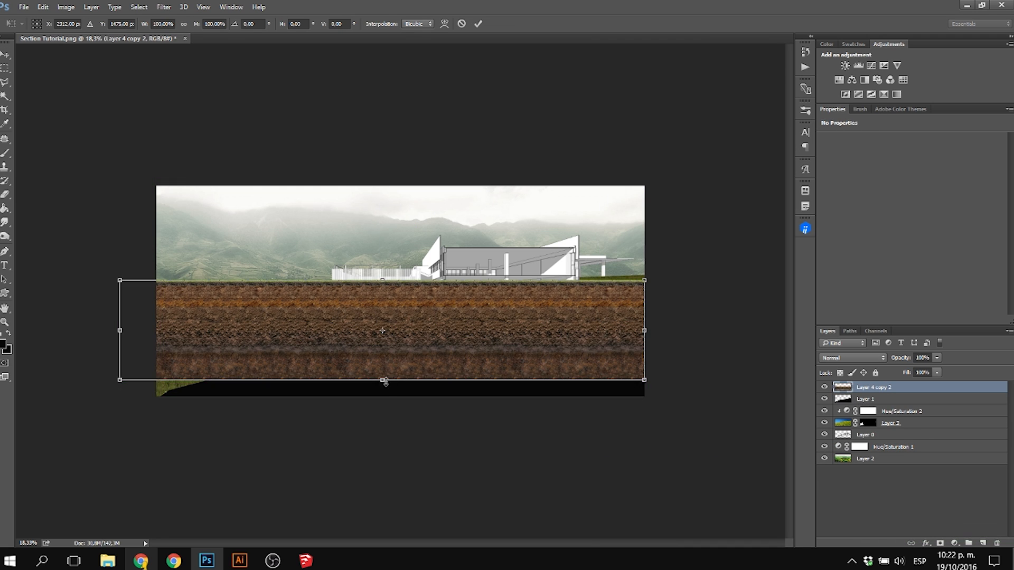
# Mask the pasted soil texture to the black ground shape beneath the building
pyautogui.click(892, 399)
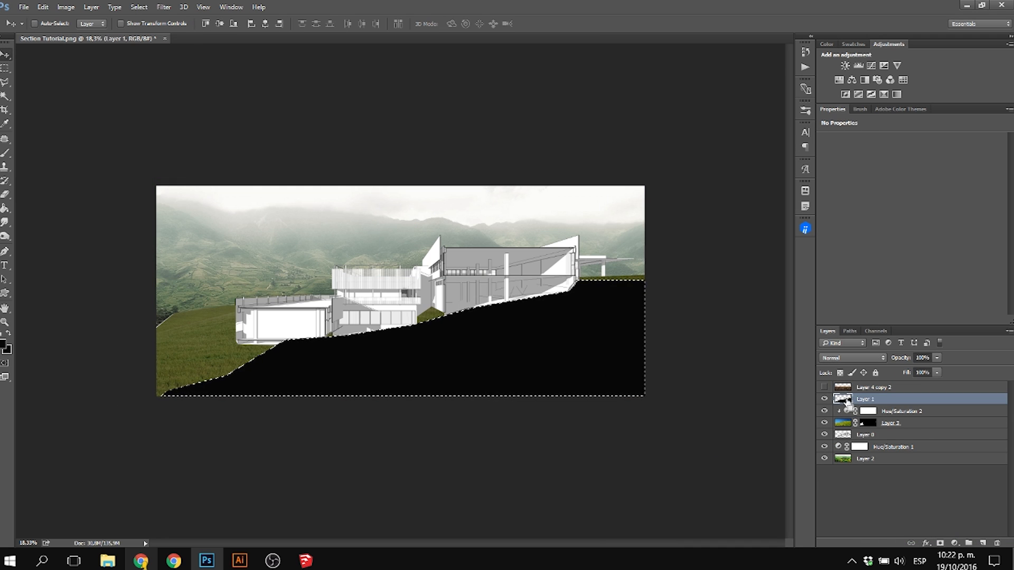
pyautogui.click(825, 388)
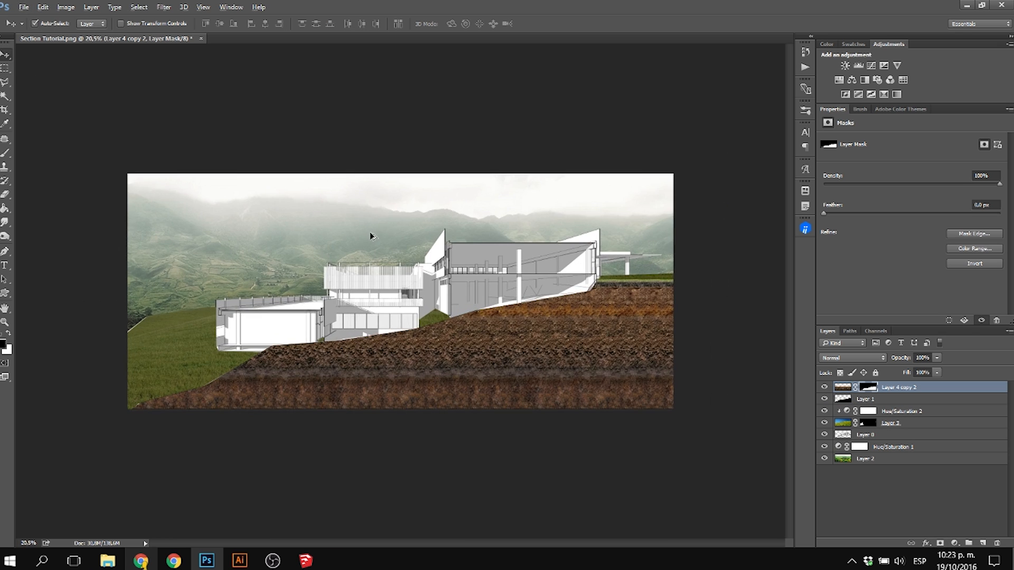
pyautogui.moveTo(466, 342)
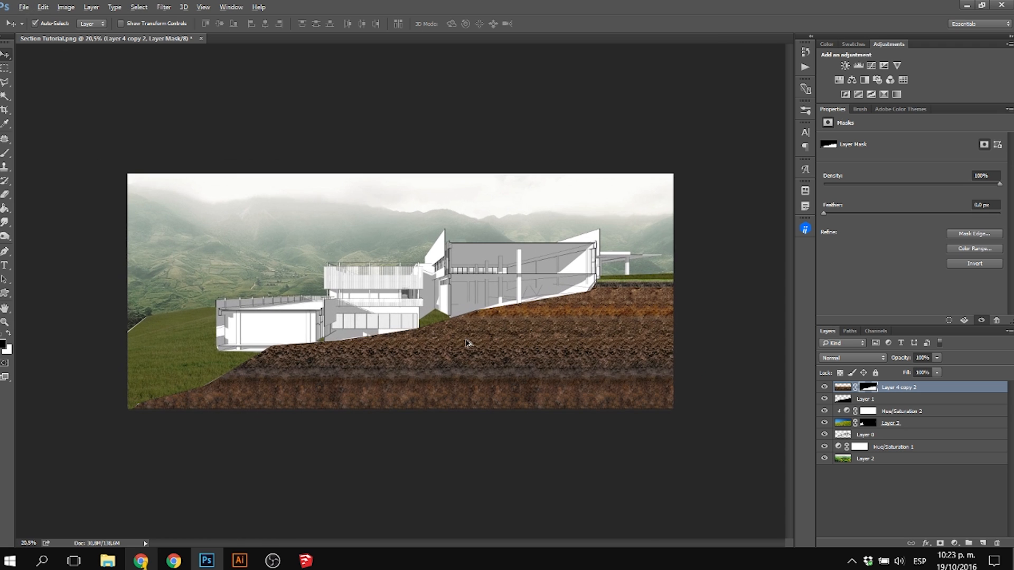
pyautogui.moveTo(505, 372)
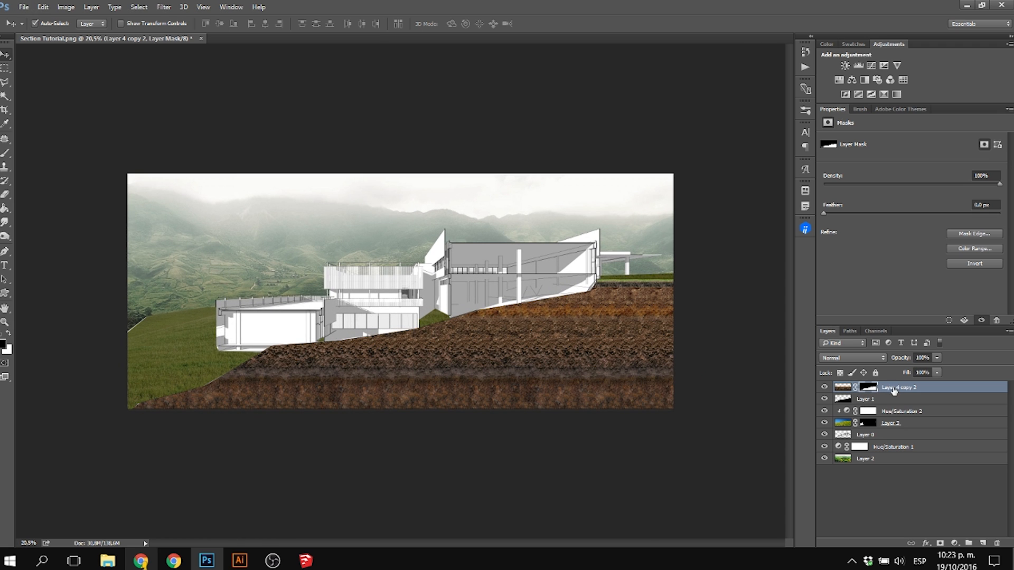
pyautogui.click(845, 65)
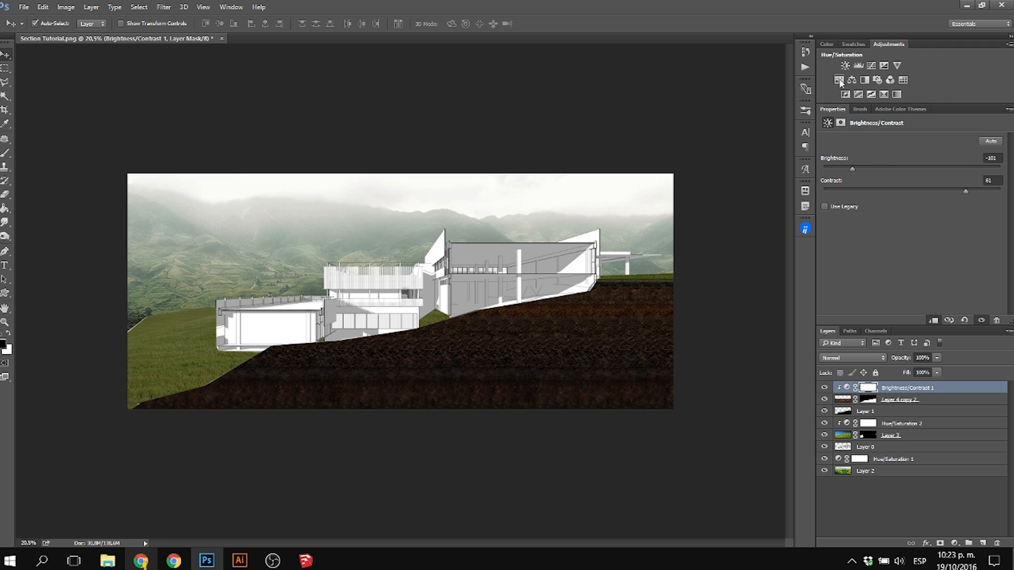
# Darken the soil with clipped Hue/Saturation lowering lightness, and add another Hue/Saturation over the grass
pyautogui.click(857, 66)
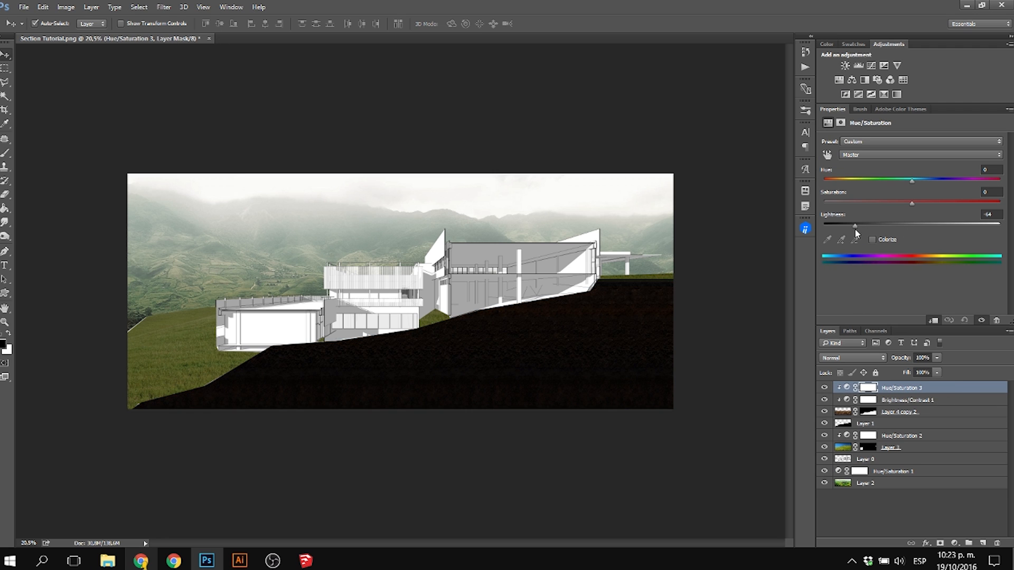
pyautogui.click(869, 388)
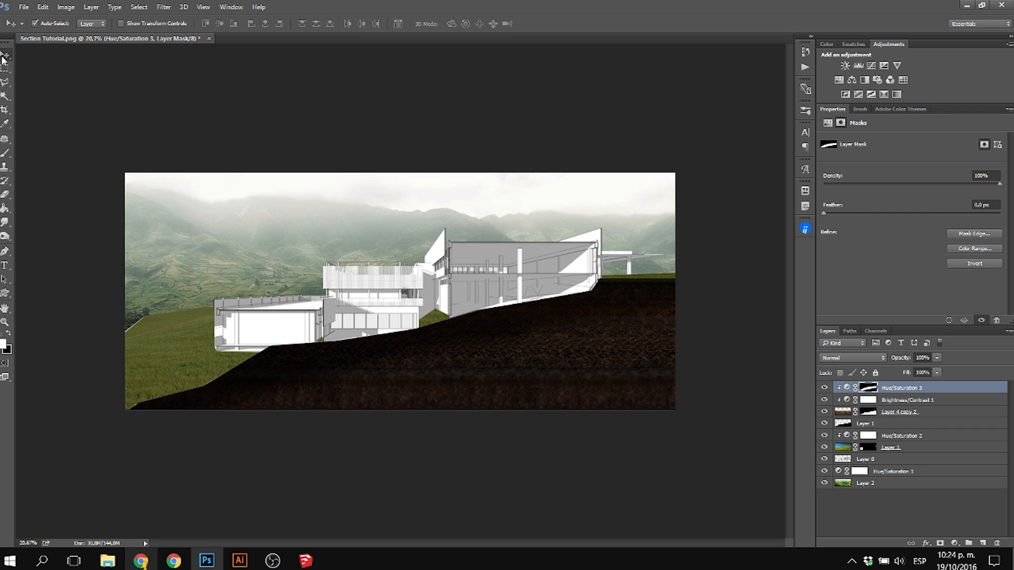
pyautogui.click(857, 66)
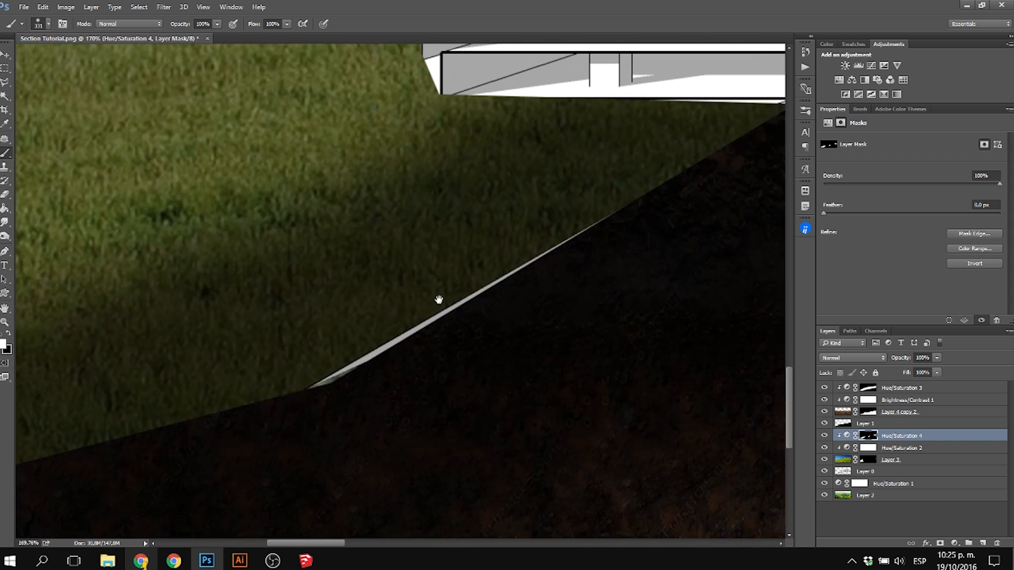
pyautogui.click(891, 459)
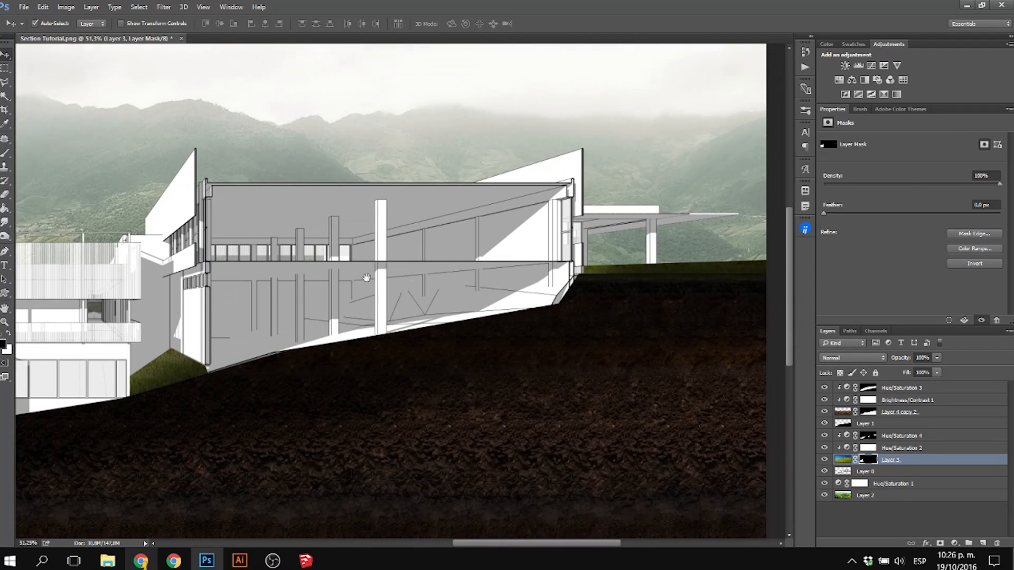
# Select all the drawing and landscape layers and group them as 'base'
pyautogui.click(899, 495)
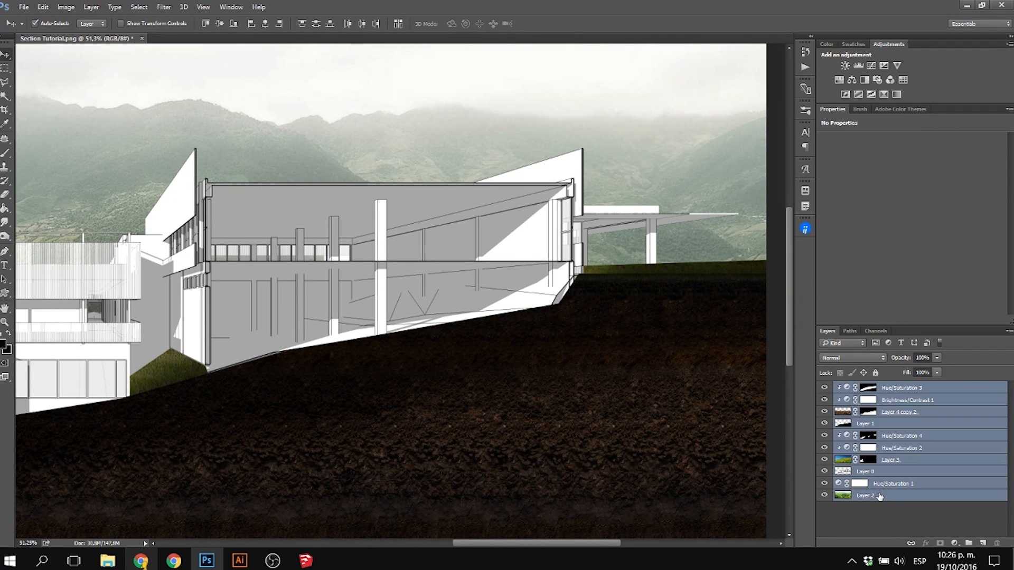
pyautogui.press('ctrl+g')
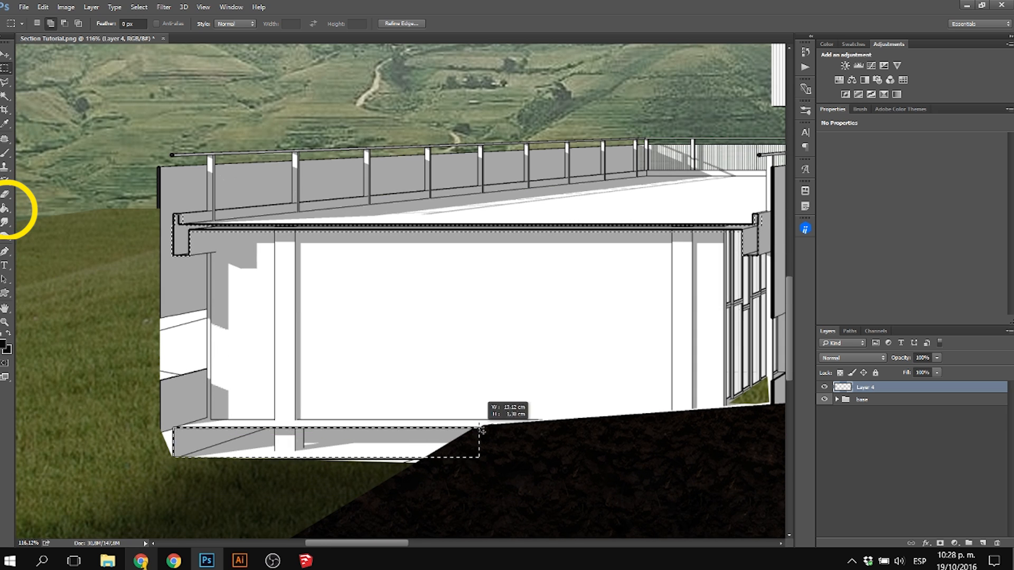
# Outline the cut walls and slabs on the empty layer and fill them solid black
pyautogui.press('ctrl+0')
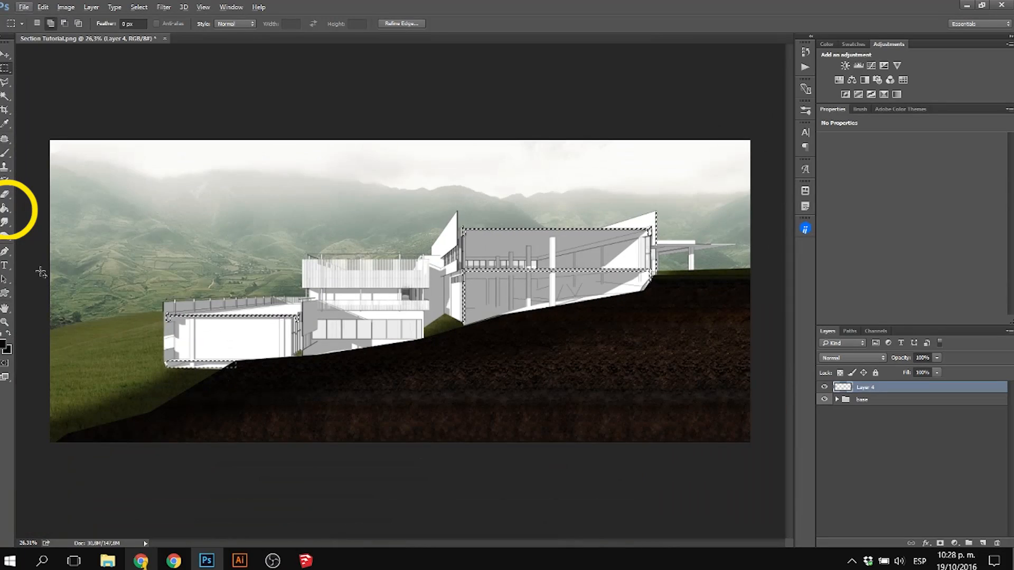
pyautogui.click(8, 208)
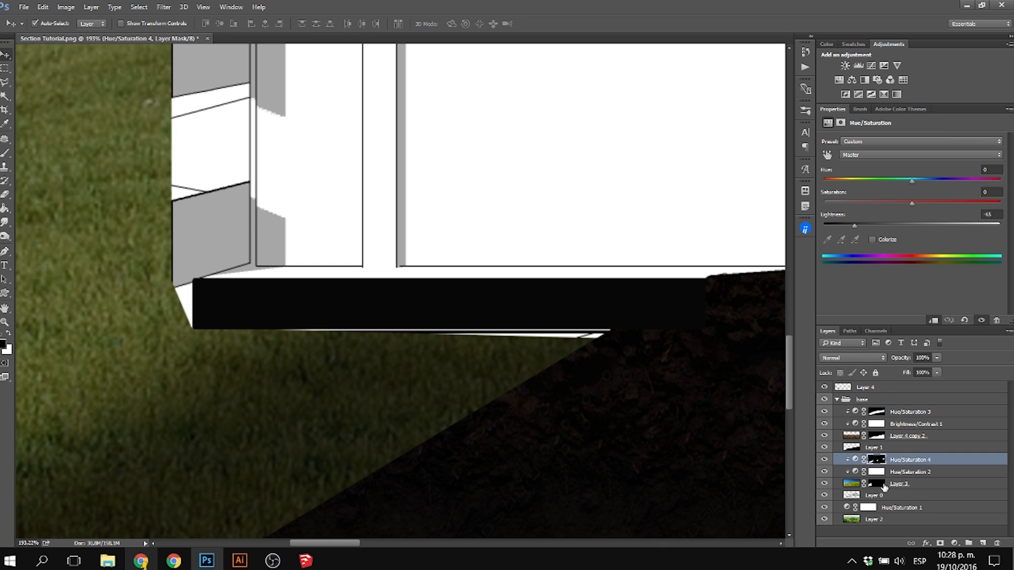
pyautogui.click(898, 484)
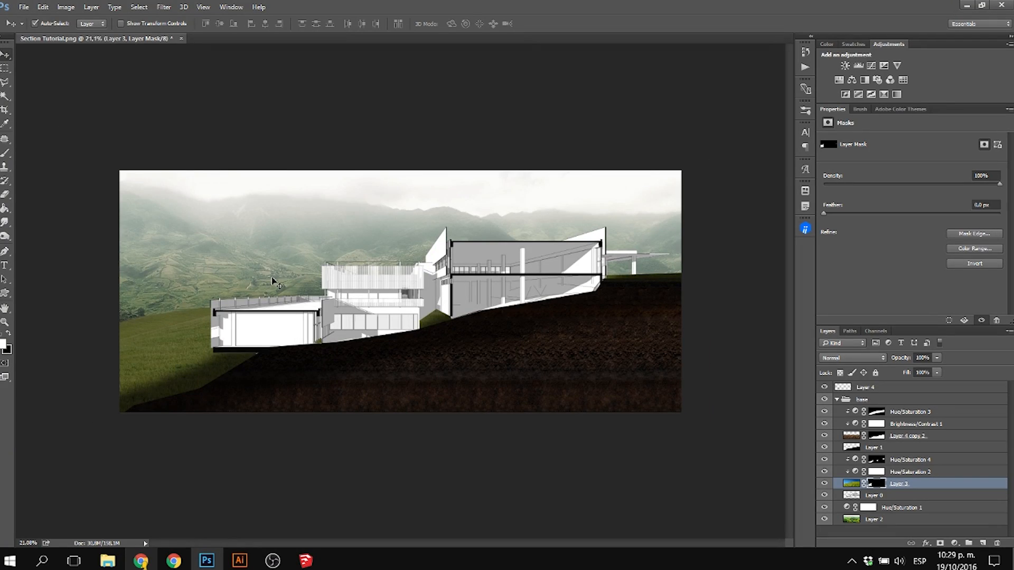
pyautogui.click(865, 387)
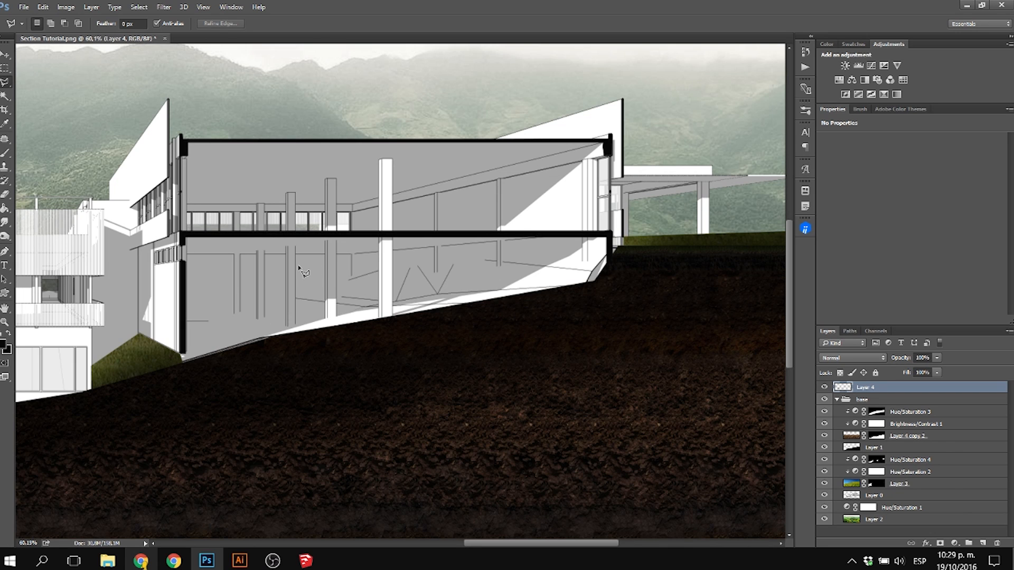
pyautogui.scroll(-3)
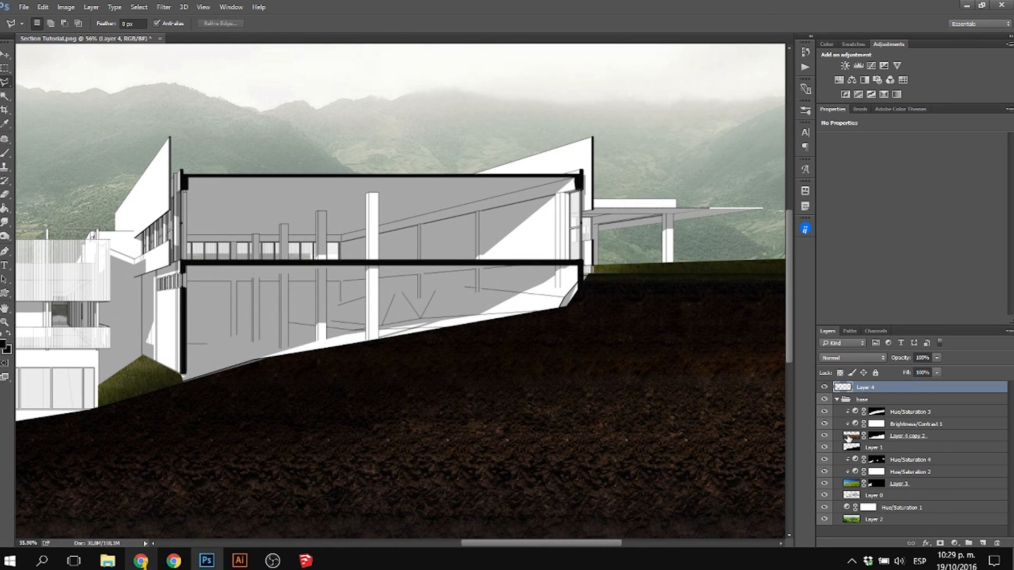
pyautogui.click(907, 435)
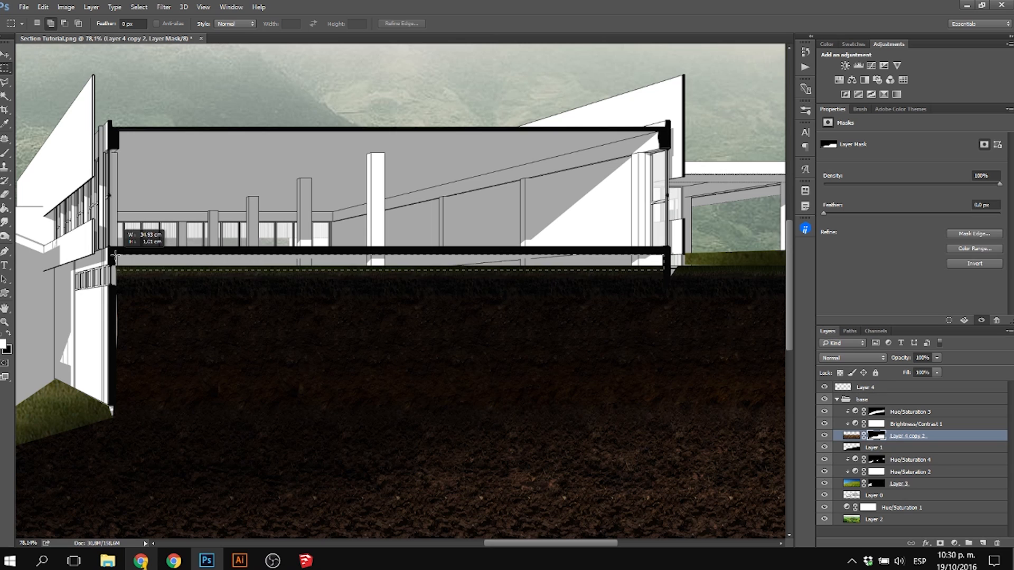
# Extend the earth layer's mask flat up to the upper floor slab's underside
pyautogui.click(8, 168)
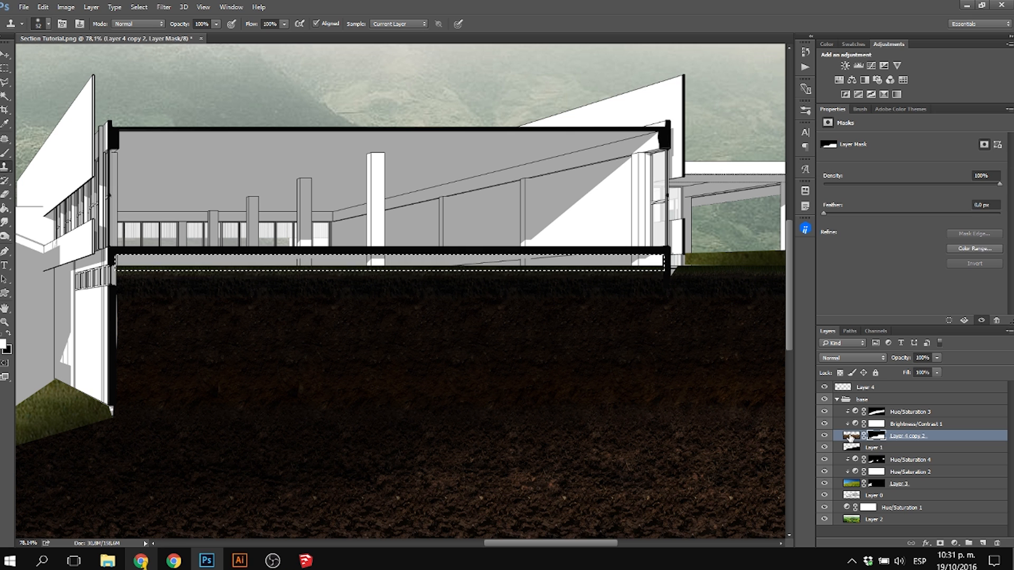
pyautogui.click(851, 435)
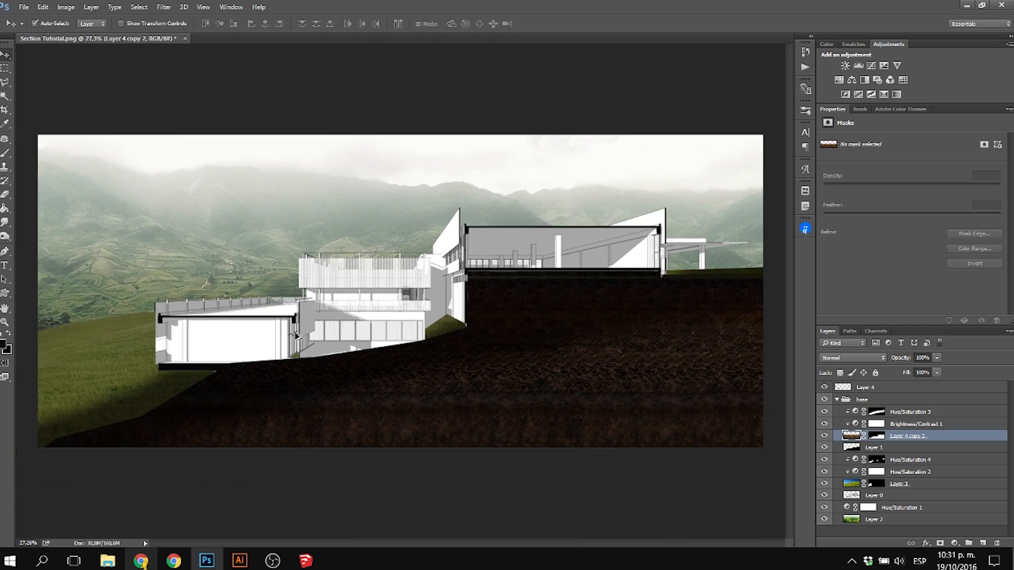
pyautogui.click(141, 559)
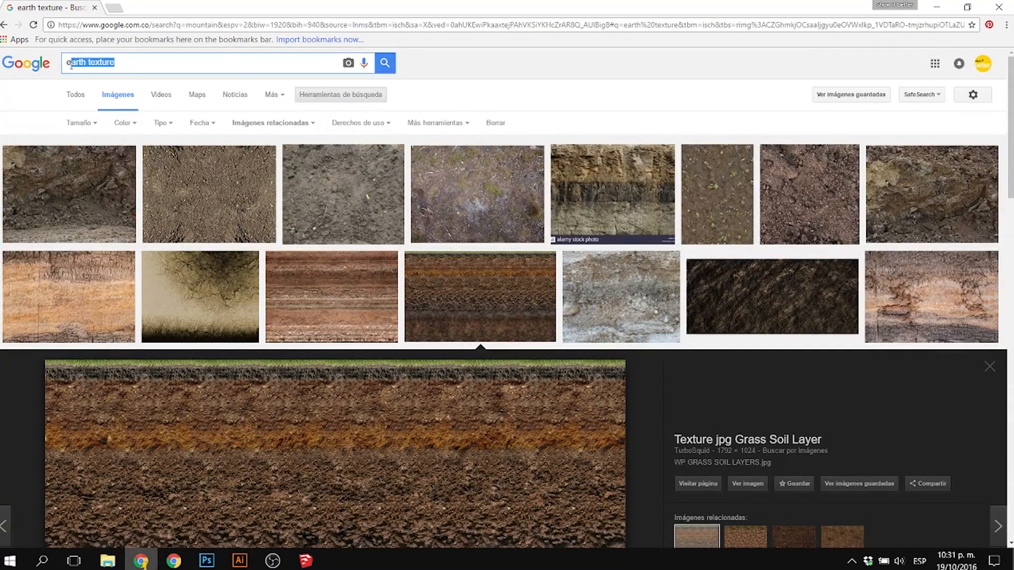
# Search 'concrete texture' and bring up the planked concrete image at full size
pyautogui.write('concrete texture')
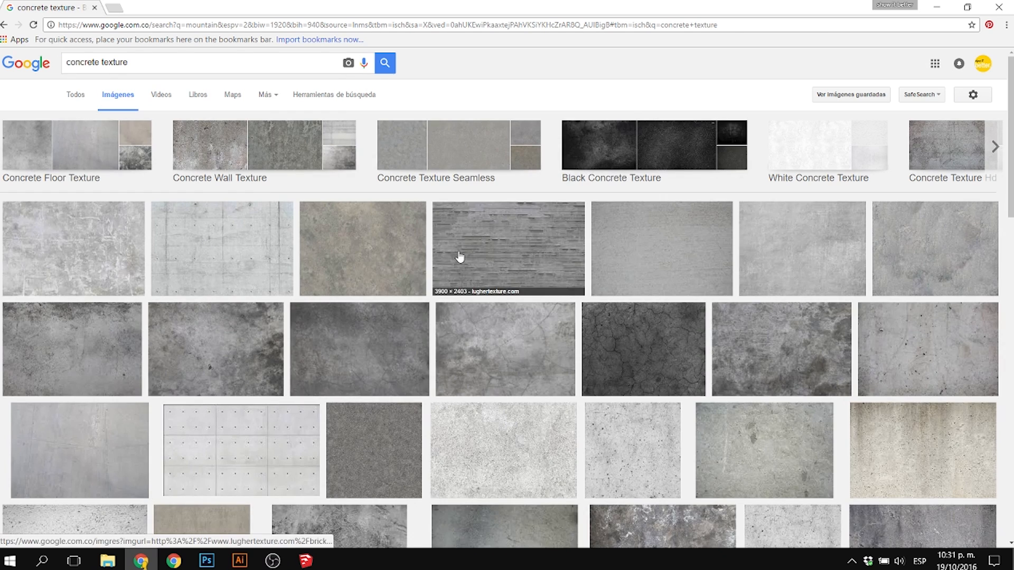
pyautogui.click(508, 250)
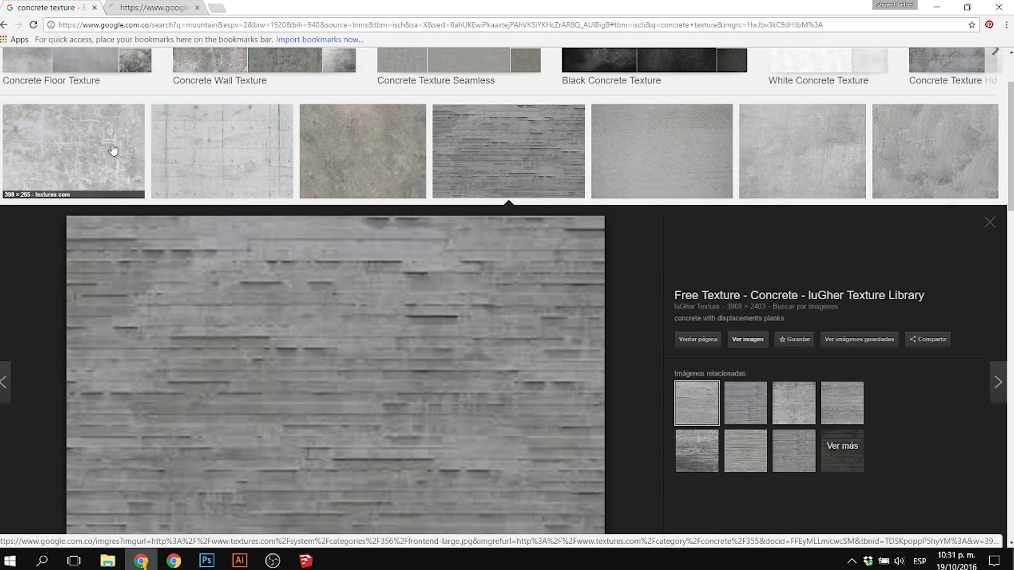
pyautogui.click(79, 122)
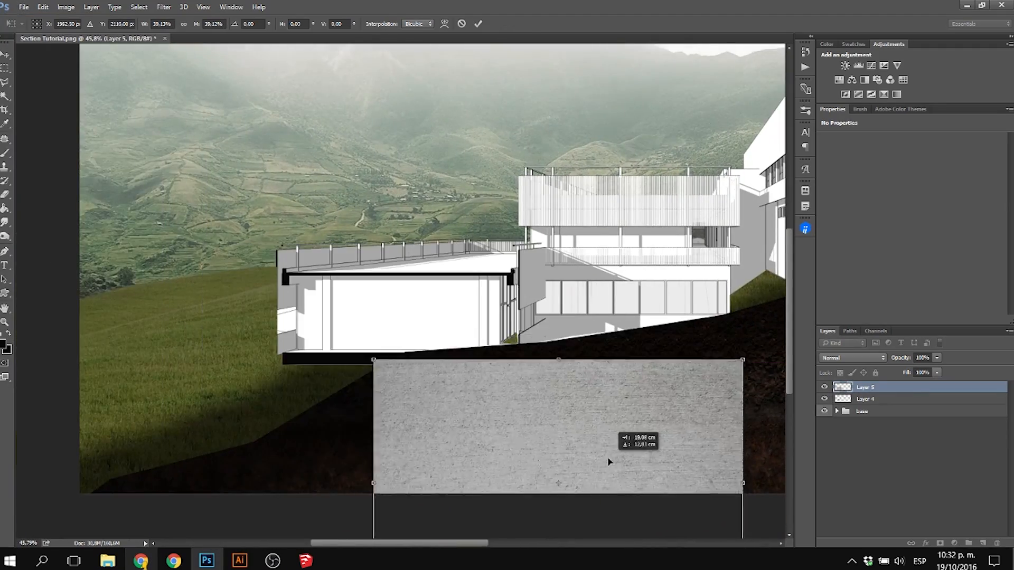
# Commit the perspective-fitted concrete on the roof and blend it with Multiply
pyautogui.click(477, 24)
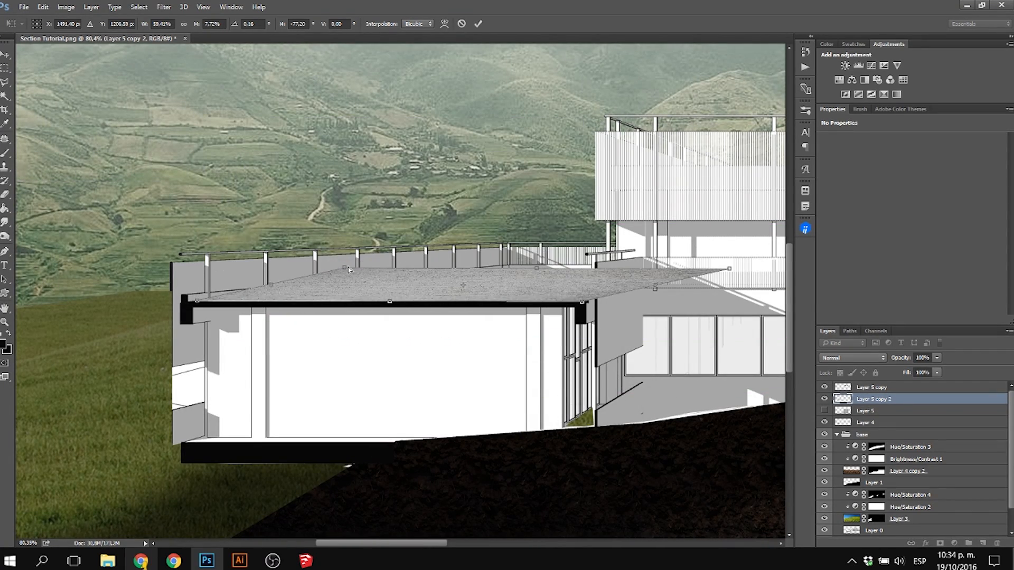
pyautogui.click(853, 358)
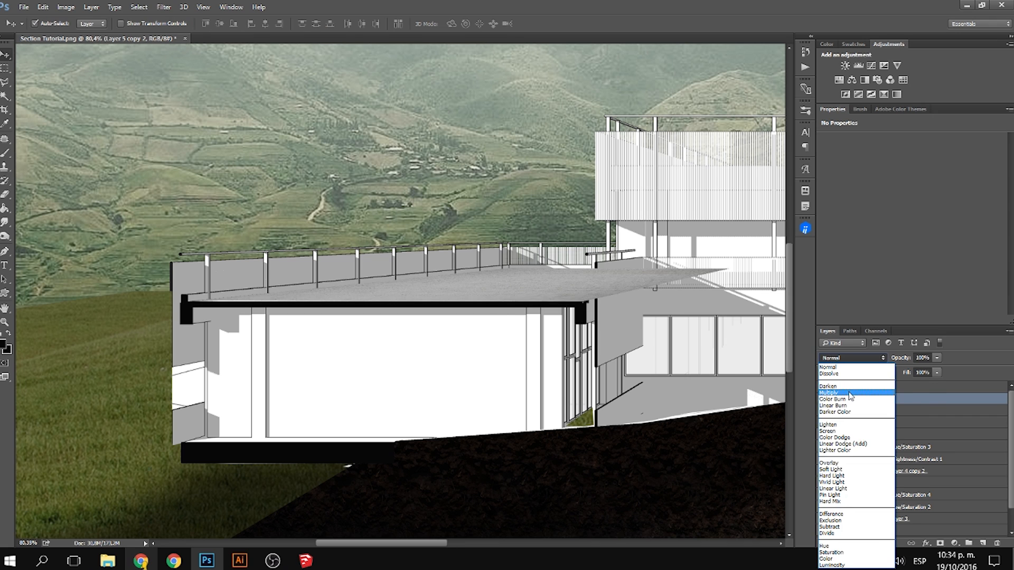
pyautogui.click(829, 393)
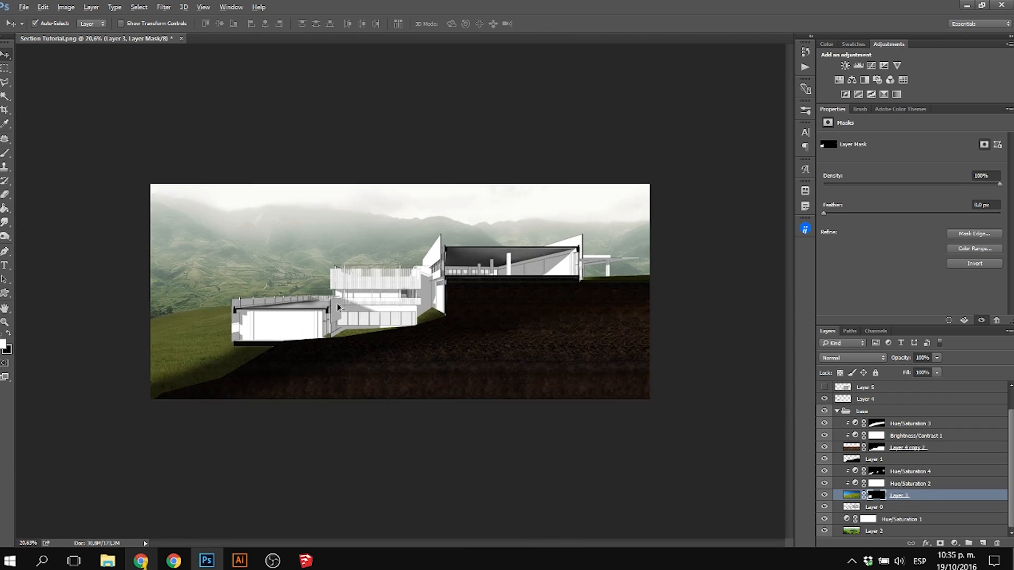
# Back in the browser, bring up the vertical wooden planks texture to copy
pyautogui.click(875, 531)
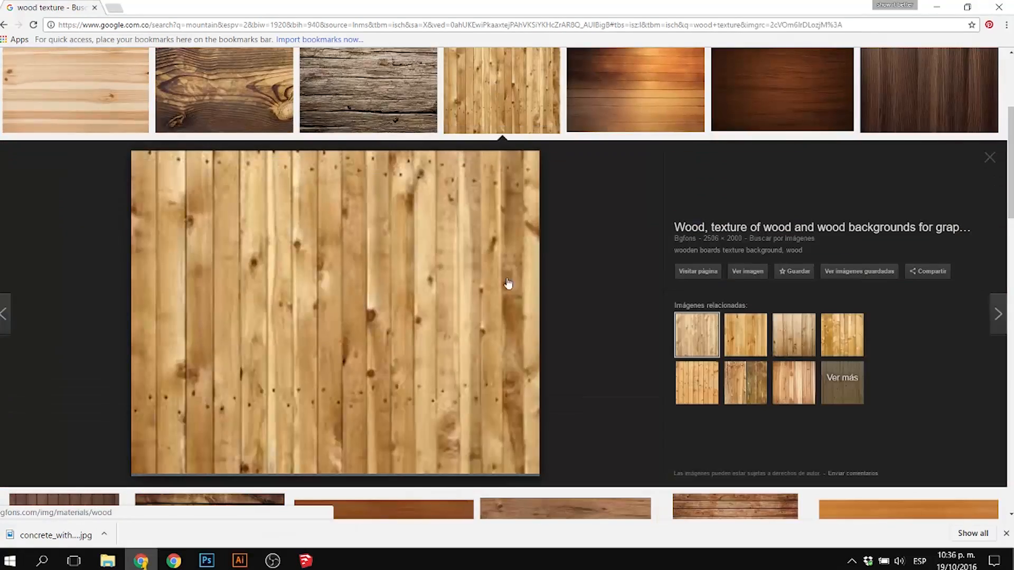
pyautogui.click(206, 560)
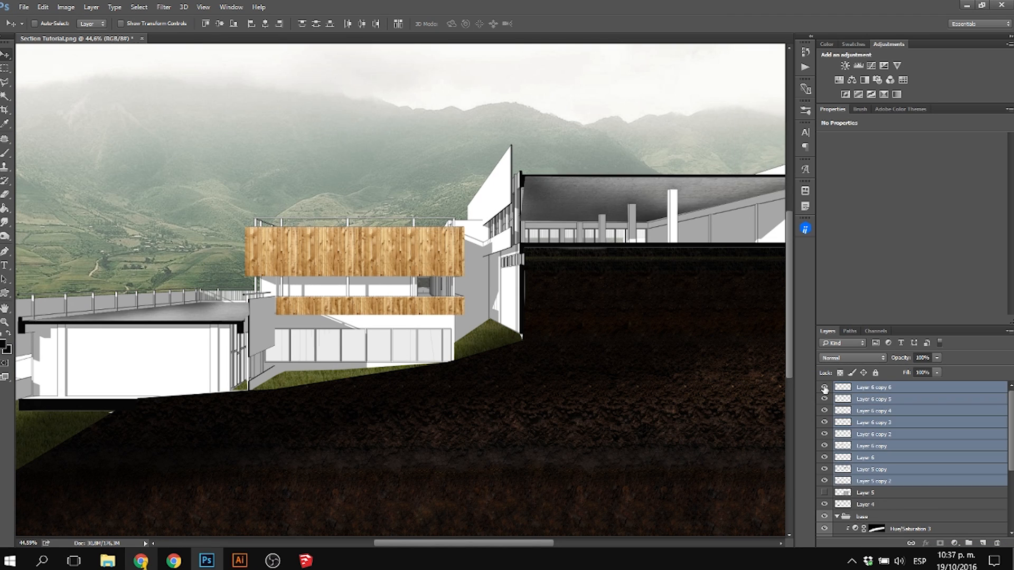
# Switch from Photoshop to Chrome showing the wooden planks preview
pyautogui.click(871, 457)
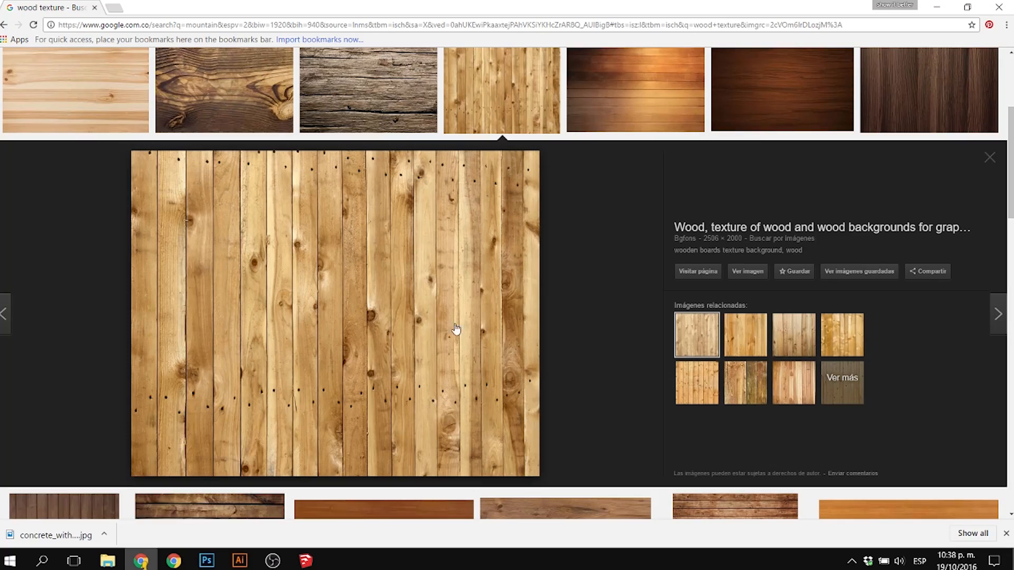
# Take the wooden planks texture again for more cladding pieces
pyautogui.click(205, 561)
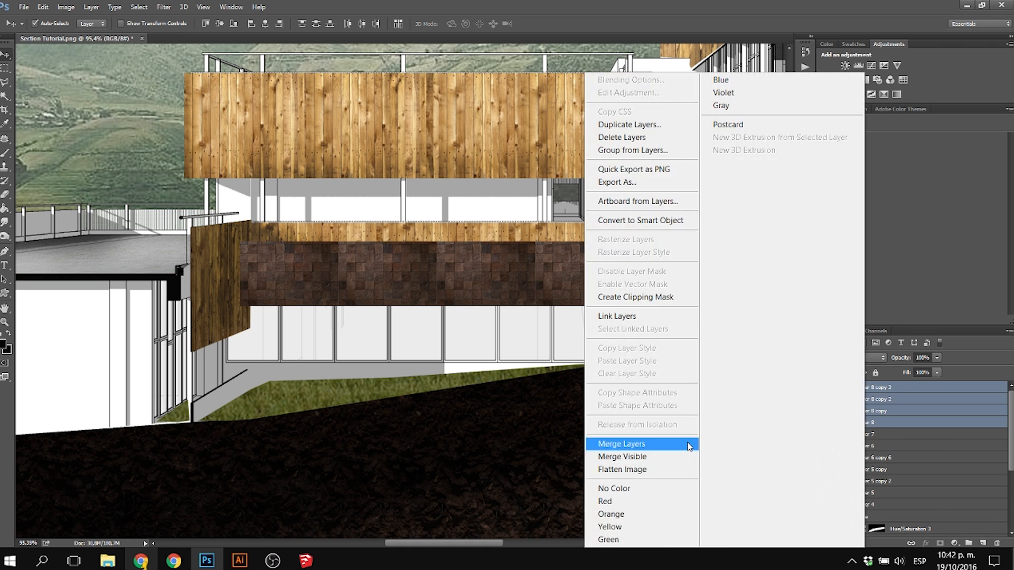
# Merge the duplicated wood cladding pieces into one layer
pyautogui.click(621, 444)
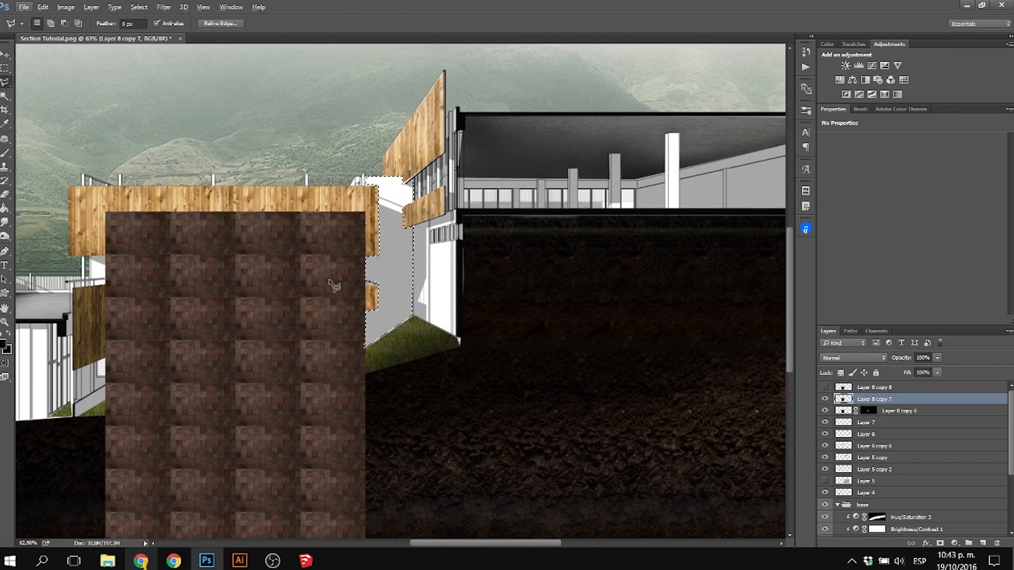
# Save the wall outline selection under the name 'wall'
pyautogui.click(7, 61)
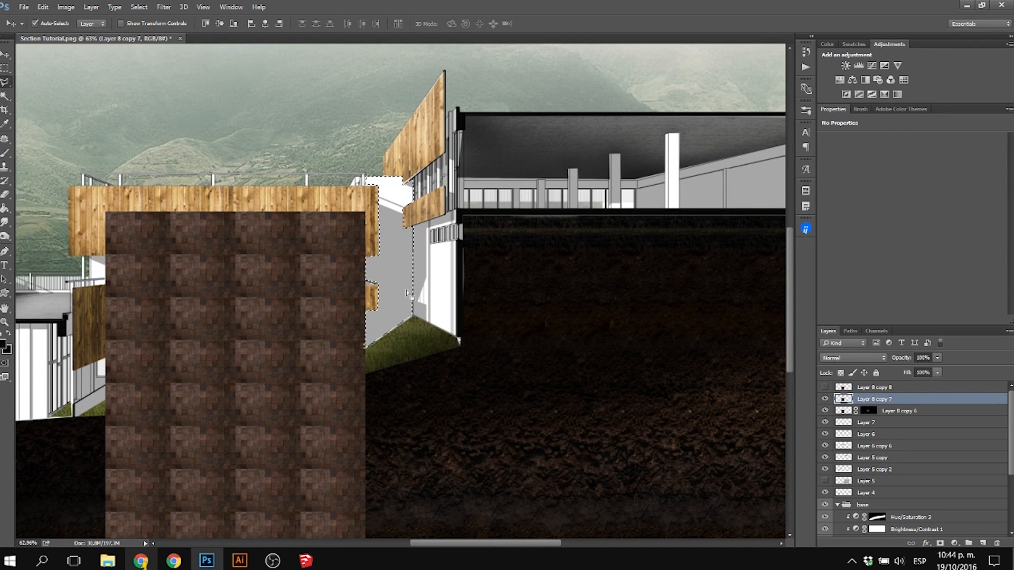
pyautogui.rightClick(408, 293)
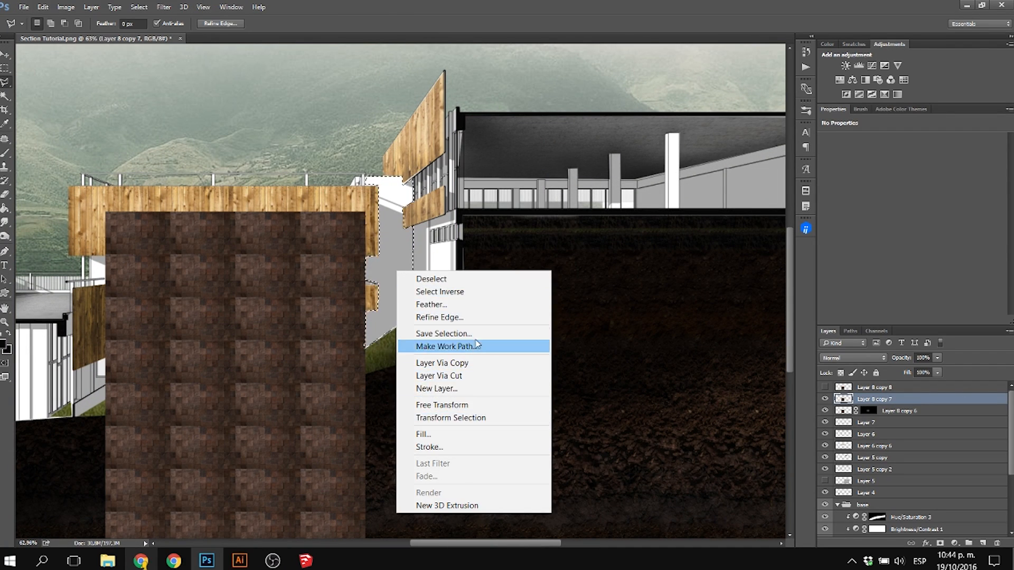
pyautogui.click(442, 334)
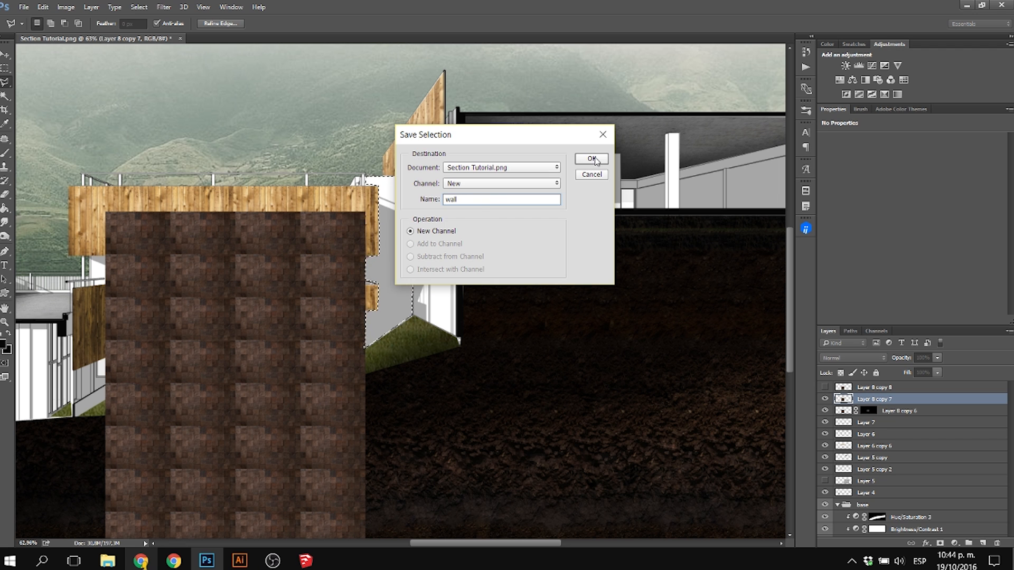
pyautogui.click(589, 160)
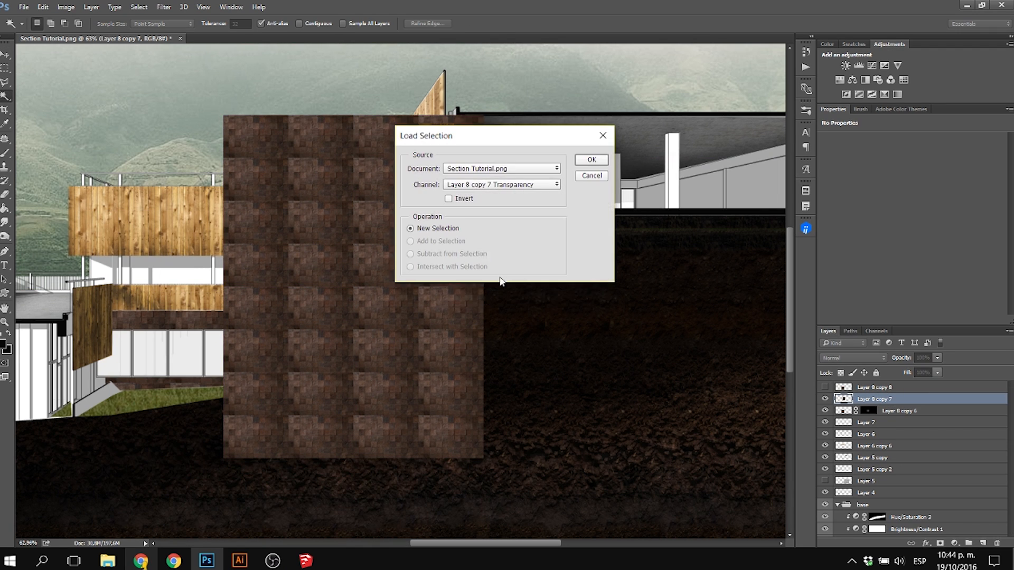
# Load the saved 'wall' selection to trim the brick texture to that wall
pyautogui.click(555, 184)
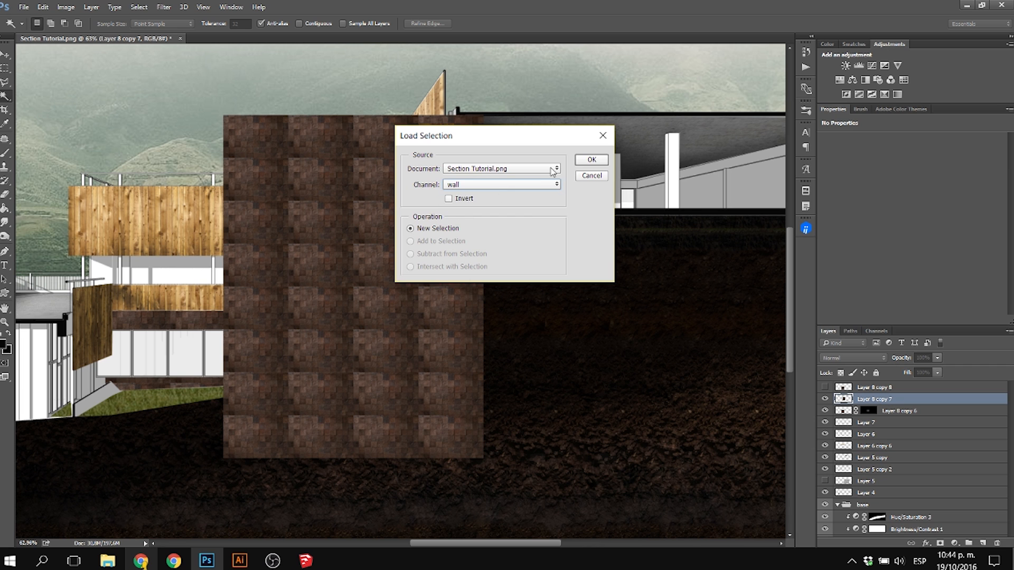
pyautogui.click(589, 159)
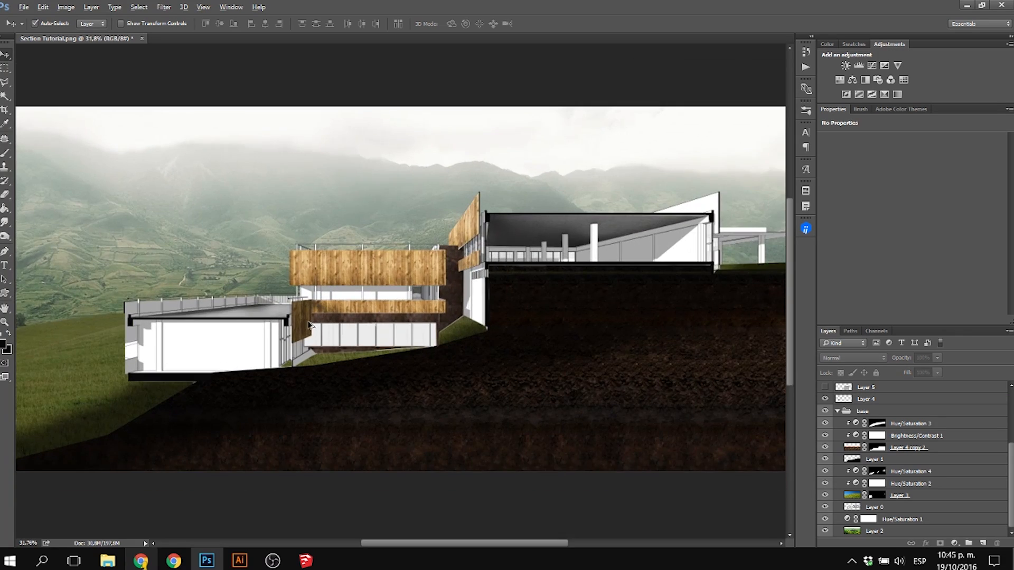
pyautogui.moveTo(863, 448)
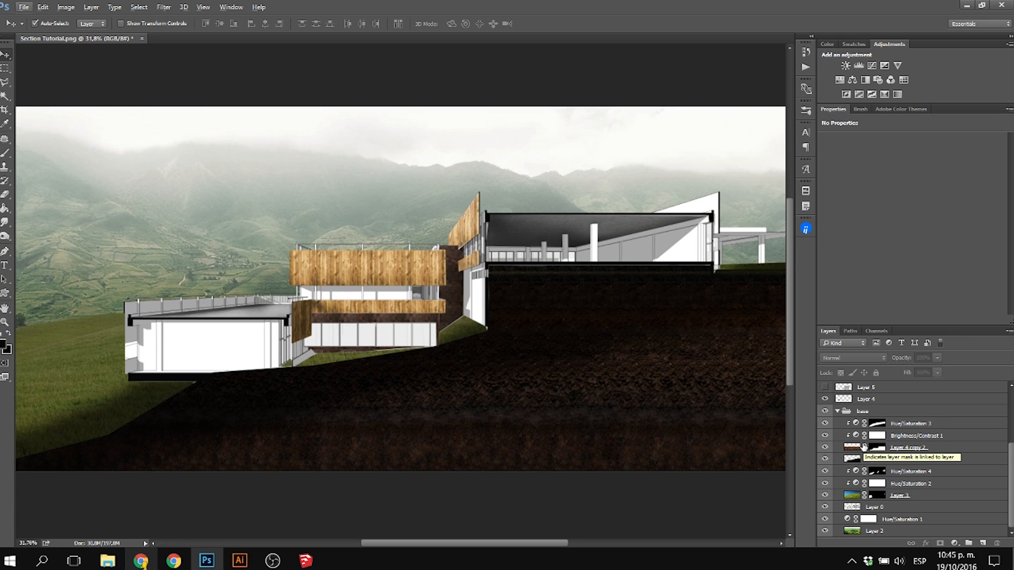